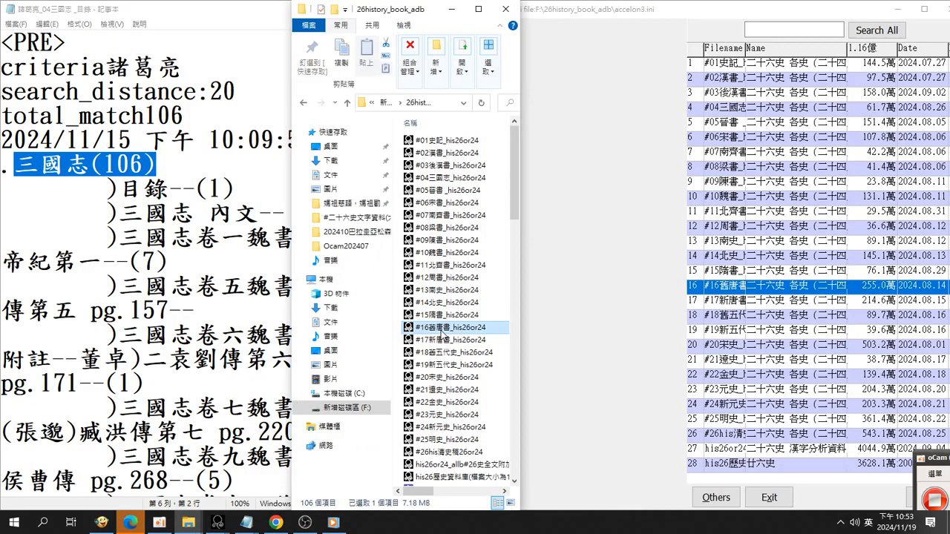
mouse_move(447, 339)
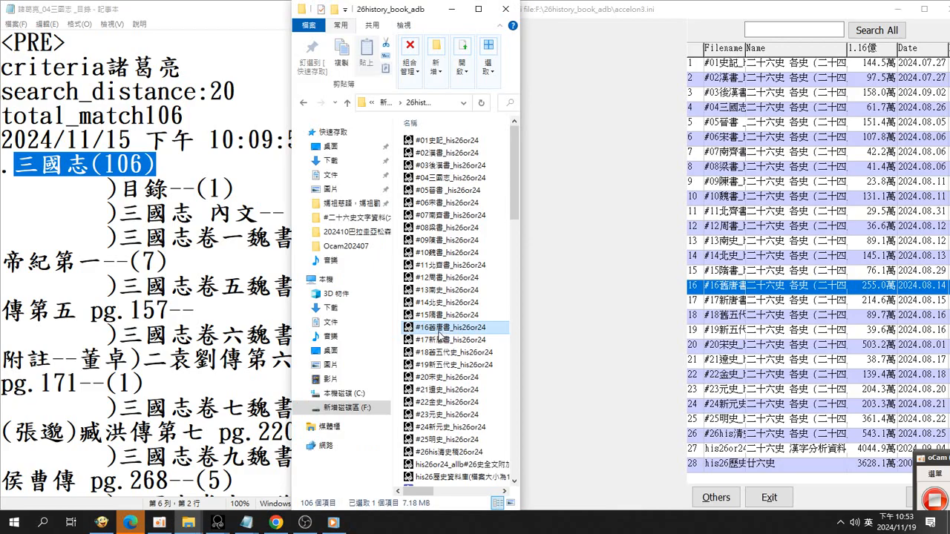
mouse_move(451, 331)
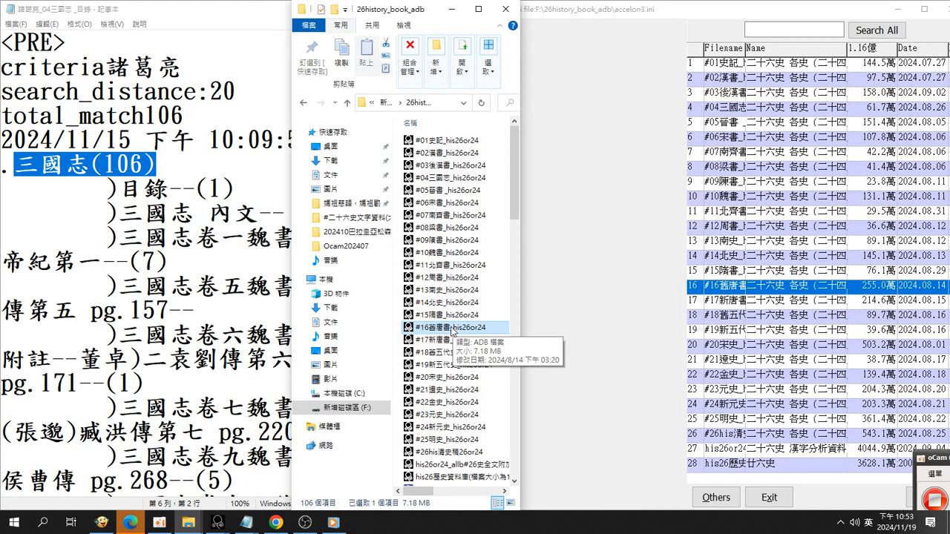
mouse_move(674, 291)
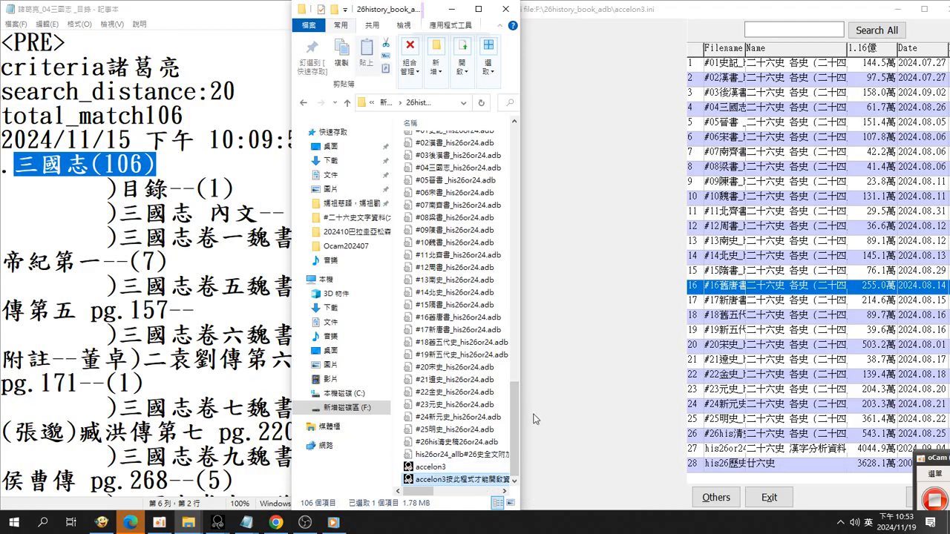
Open the 舊唐書 book and scroll its 目錄 table of contents to the end
scroll(down, 3)
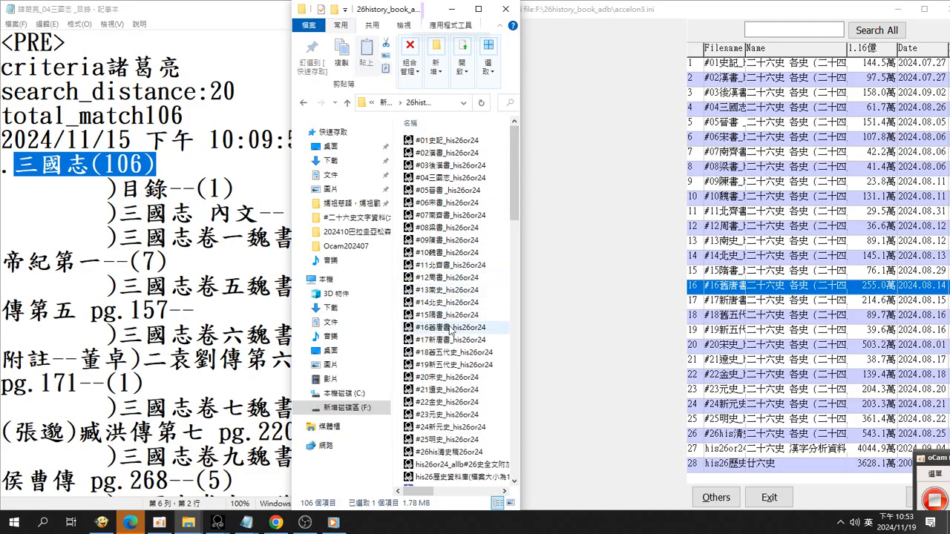
click(449, 327)
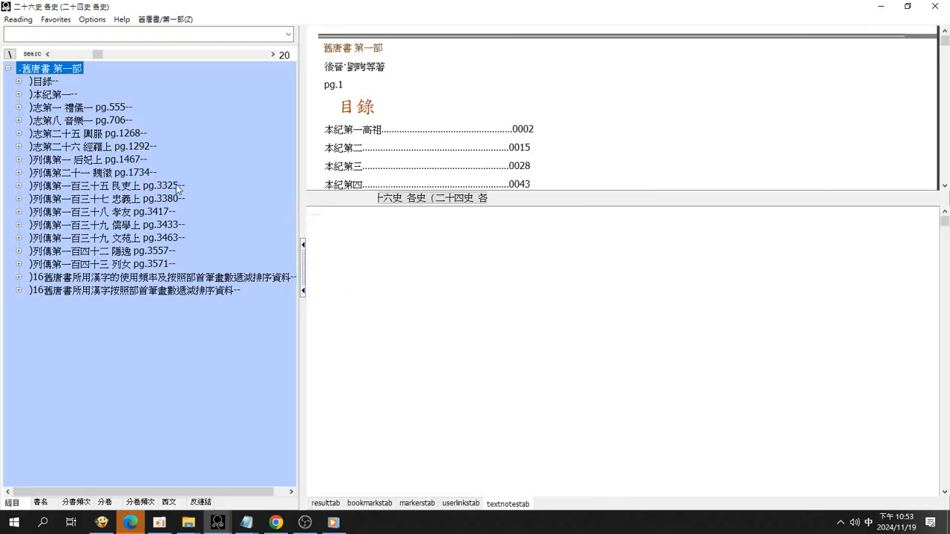
click(40, 94)
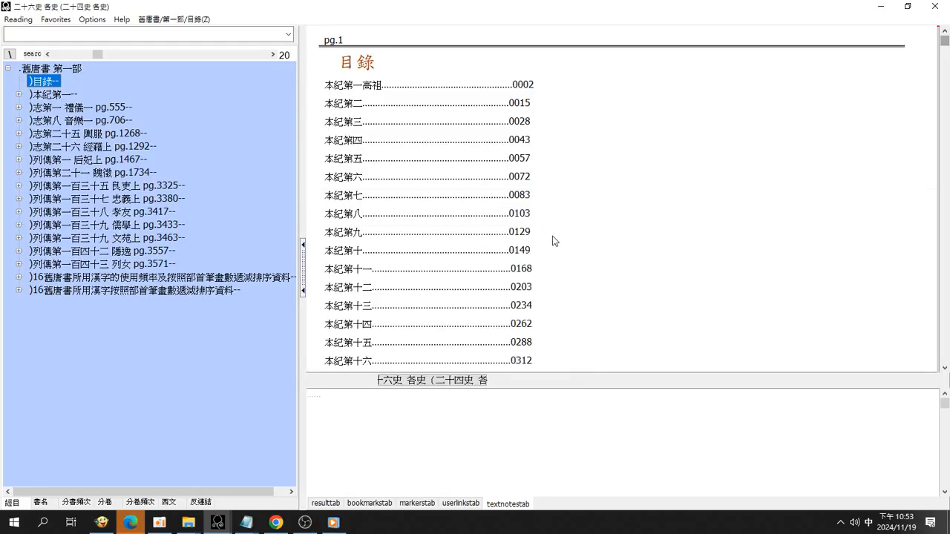
scroll(down, 3)
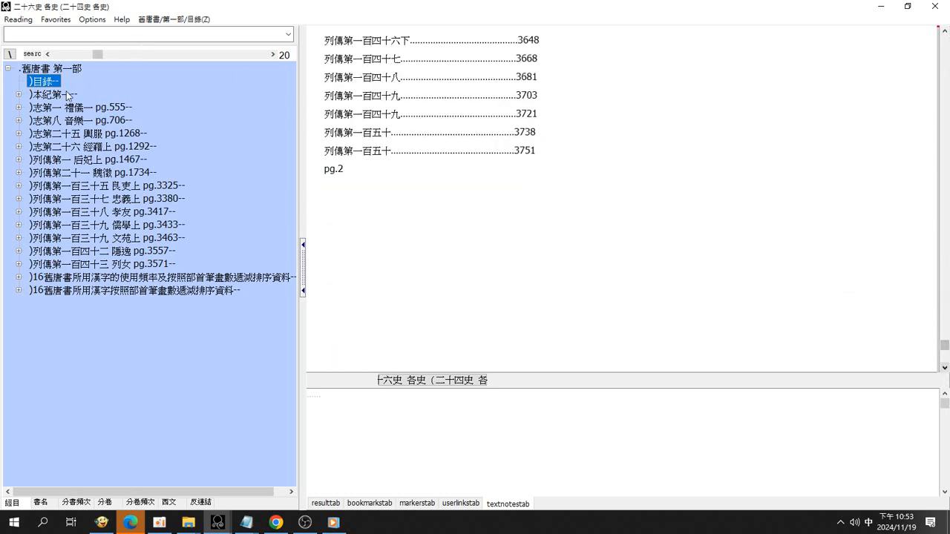
Browse 本紀第一 and the 志 chapters 禮儀一, 輿服 and 經籍上
click(46, 95)
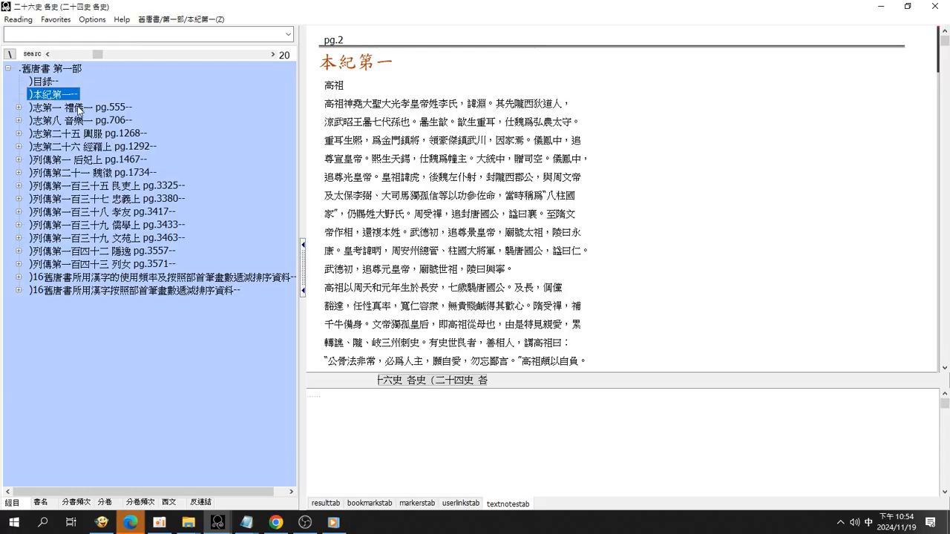
click(74, 107)
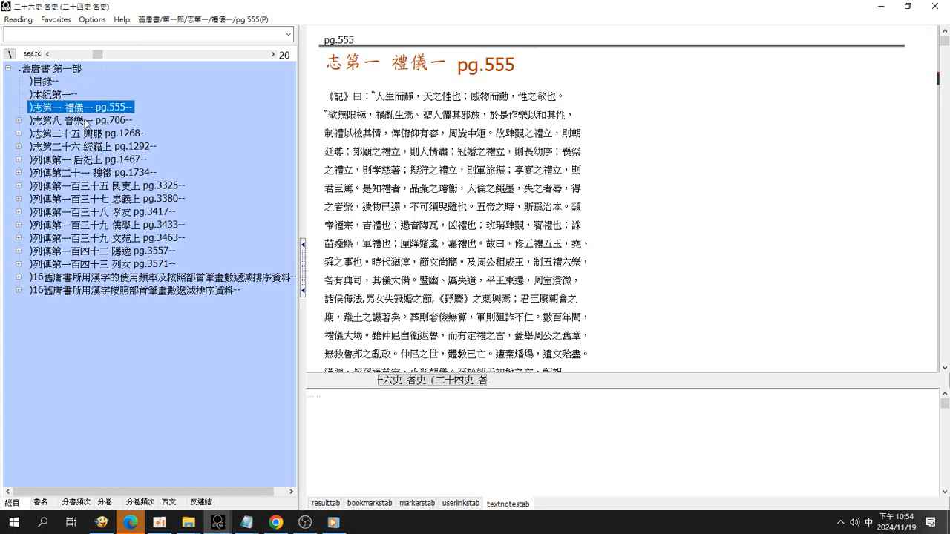
click(82, 132)
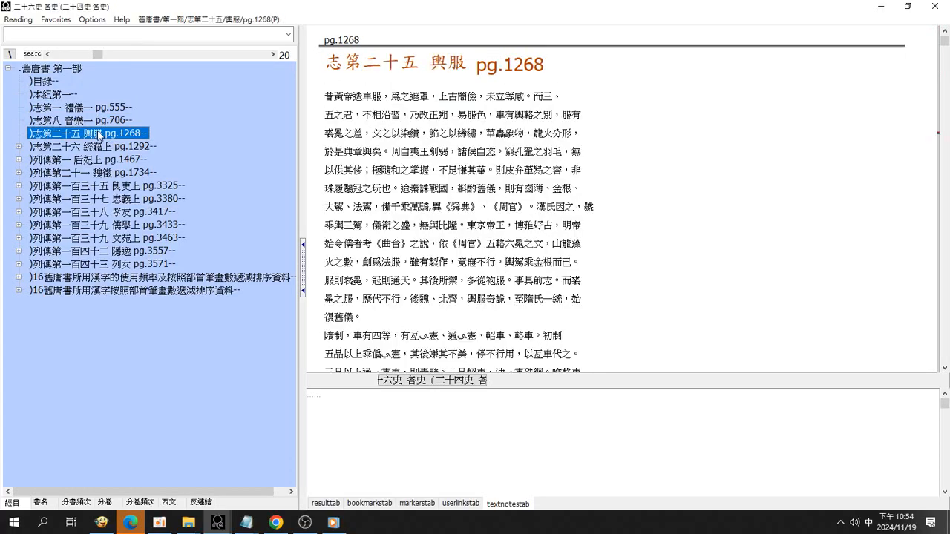
click(95, 146)
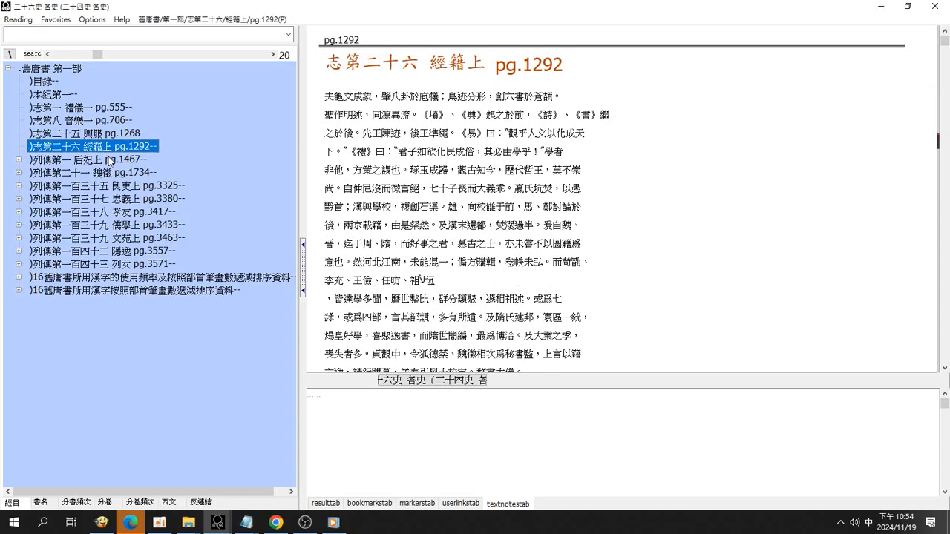
Browse the 列傳 chapters from 后妃上 through 列女, ending on the character-frequency section
click(74, 171)
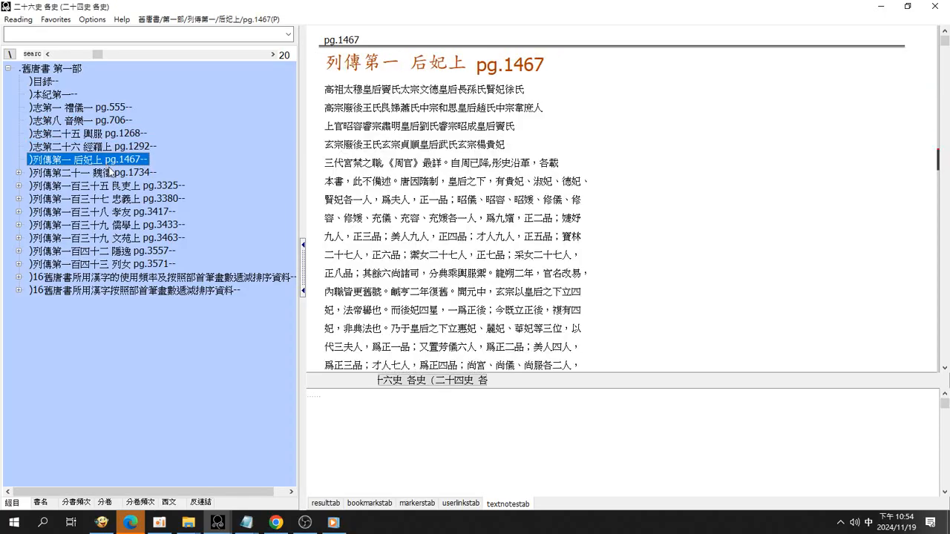
click(89, 177)
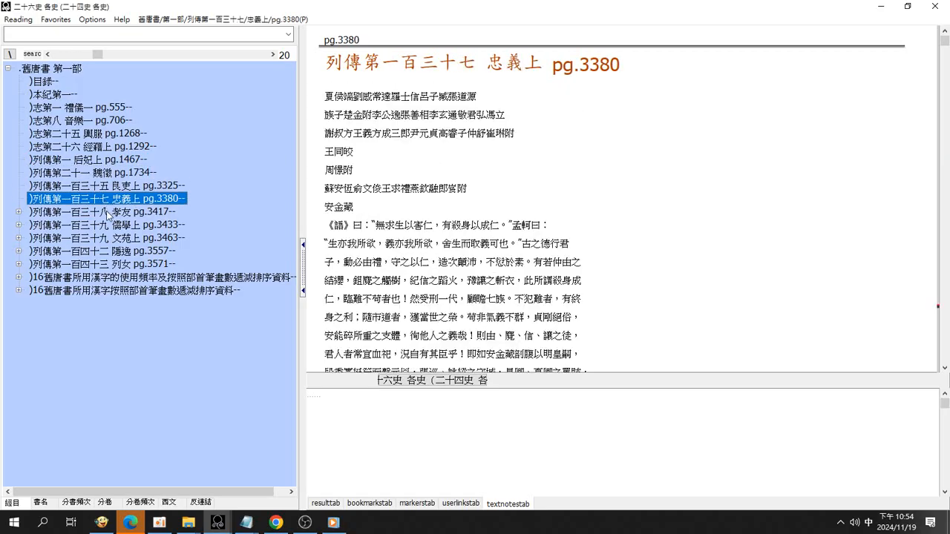
click(108, 224)
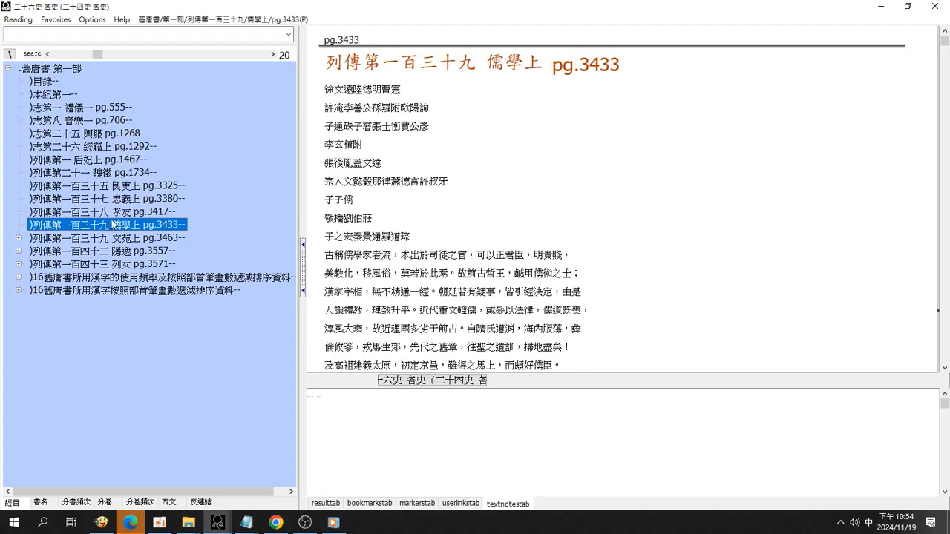
click(106, 237)
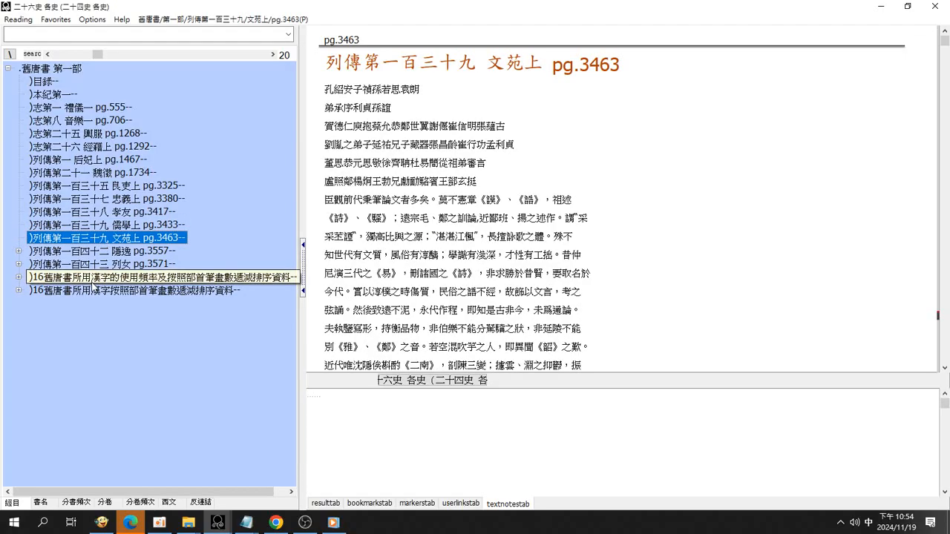
click(101, 251)
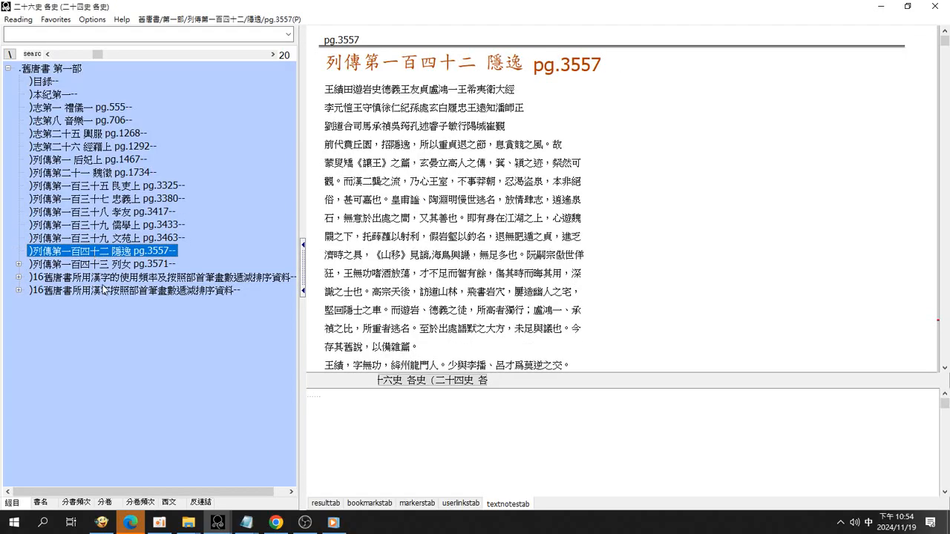
click(102, 263)
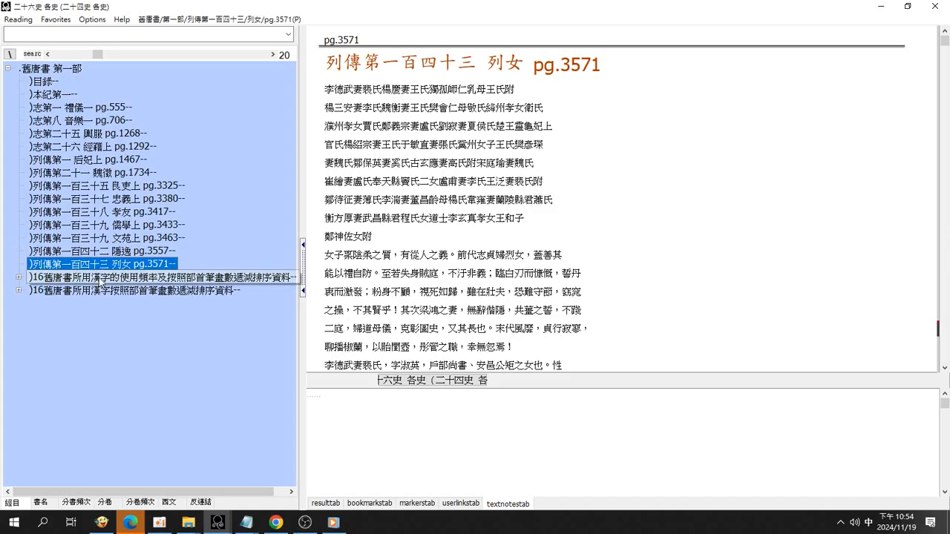
click(148, 275)
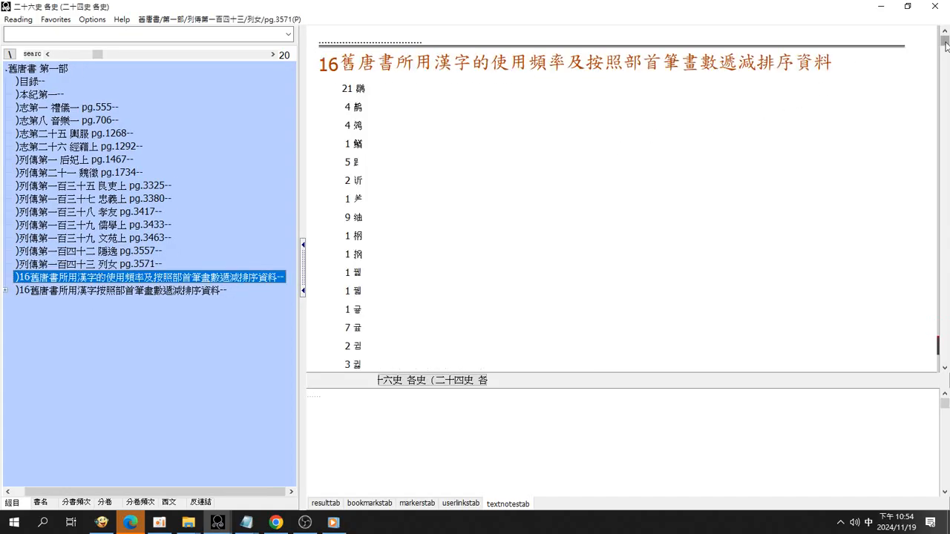
scroll(down, 3)
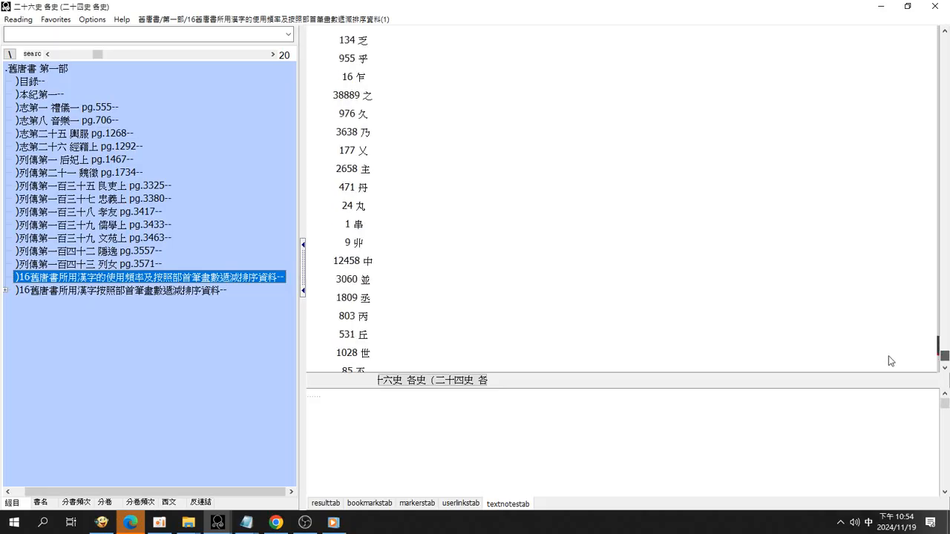
mouse_move(332, 99)
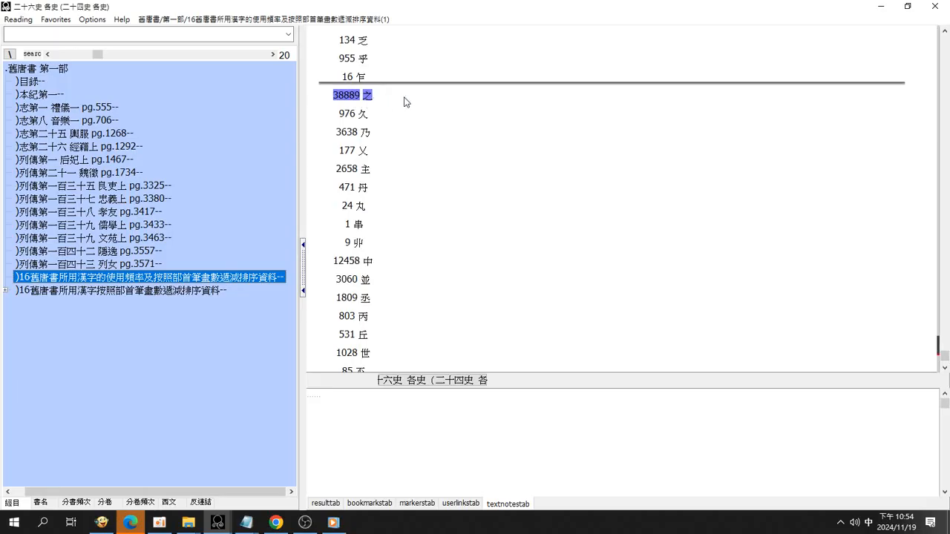
scroll(down, 3)
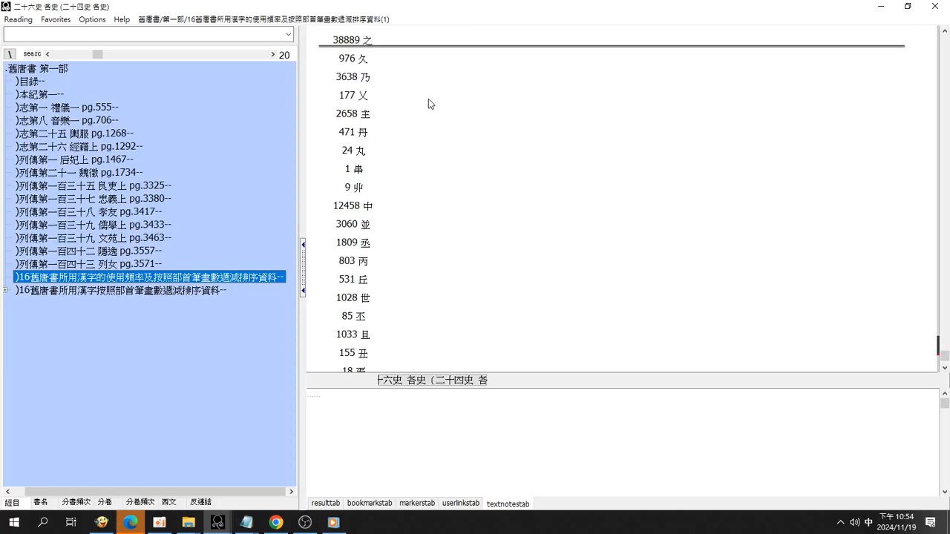
scroll(down, 3)
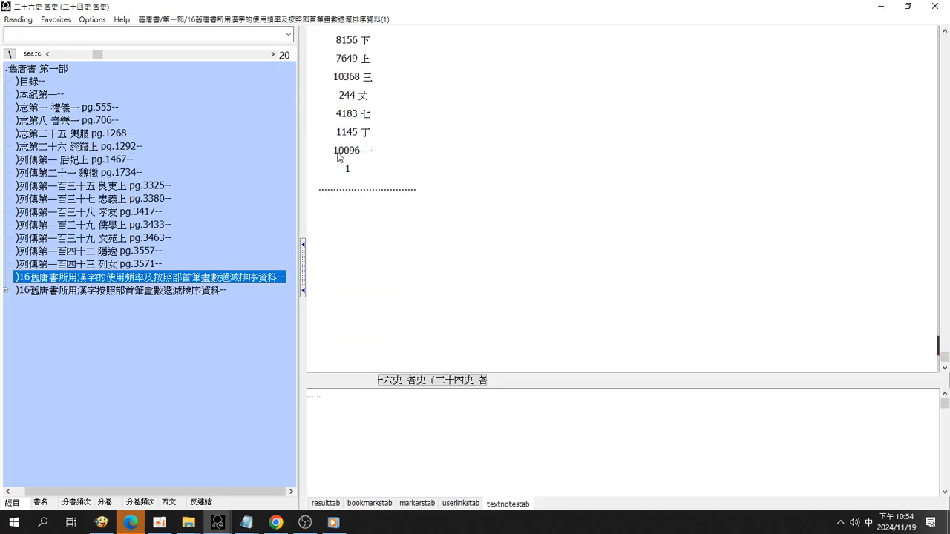
mouse_move(410, 159)
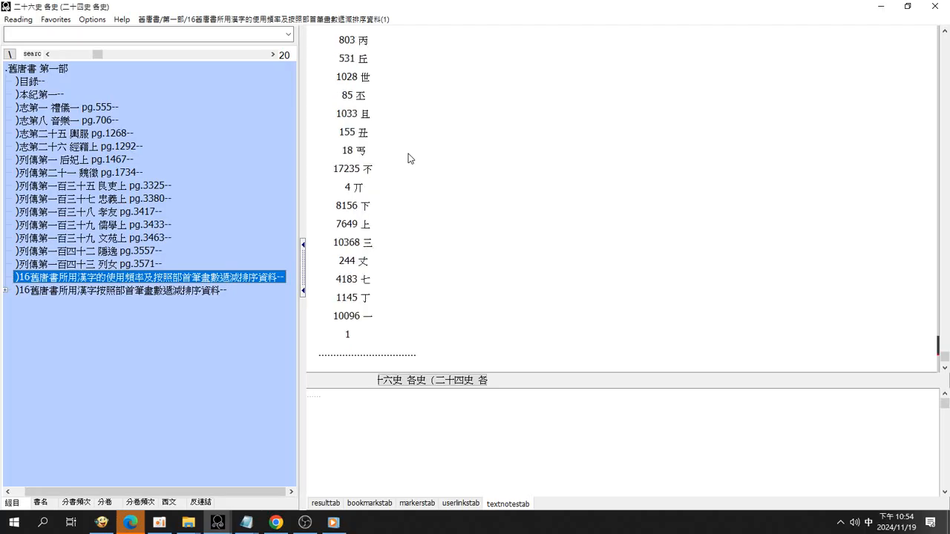
Return to the opening page of the 本紀第一 chapter
click(119, 292)
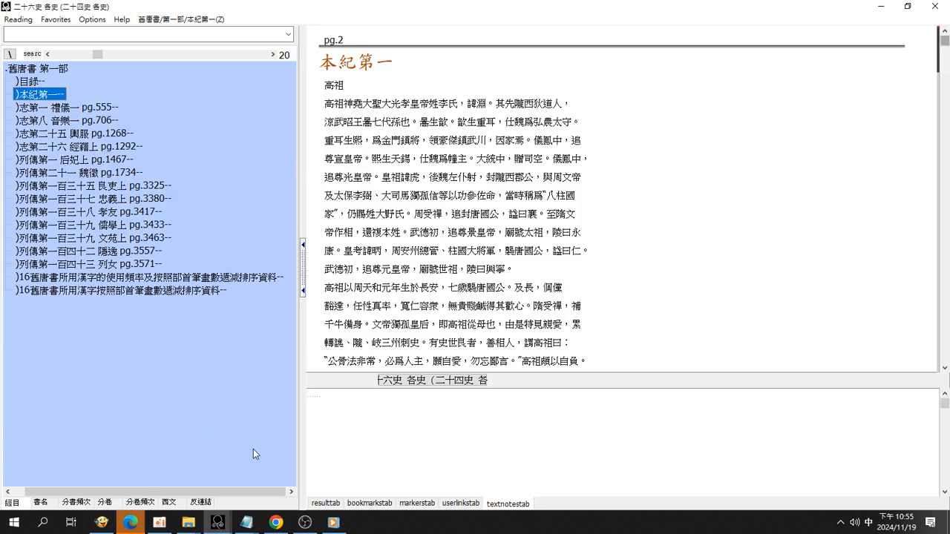
mouse_move(394, 467)
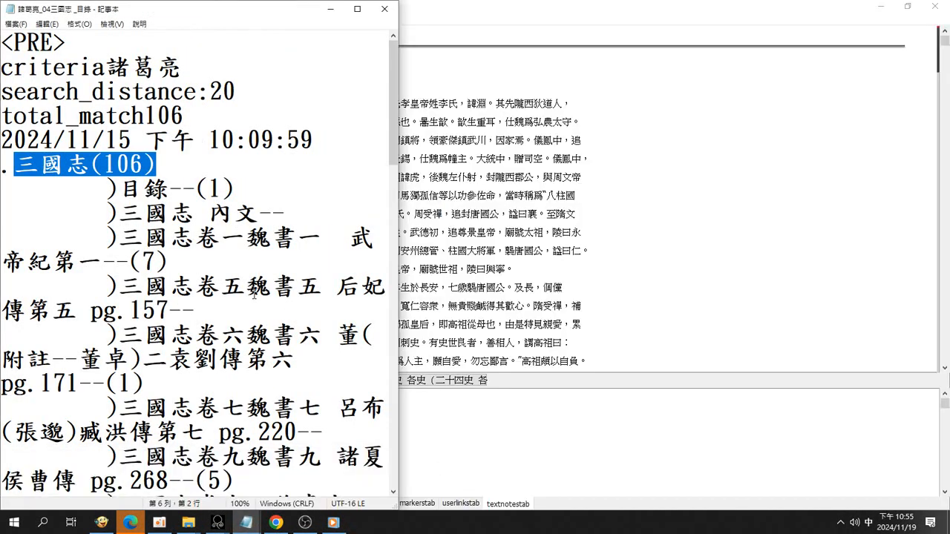
mouse_move(520, 158)
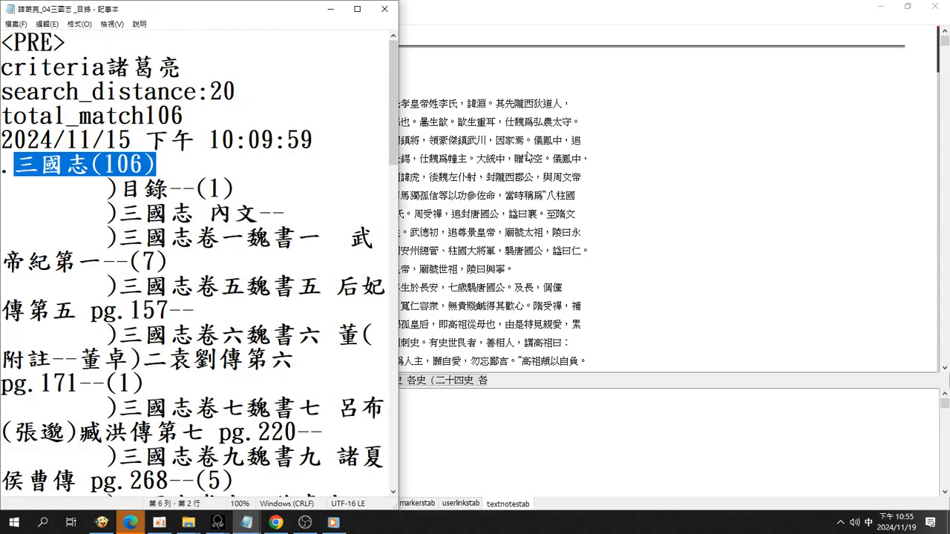
mouse_move(462, 72)
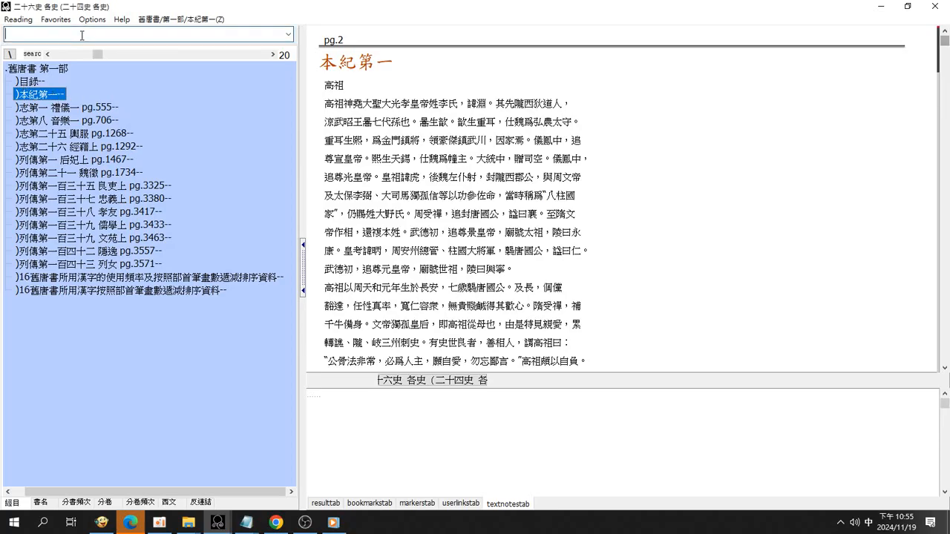
mouse_move(80, 36)
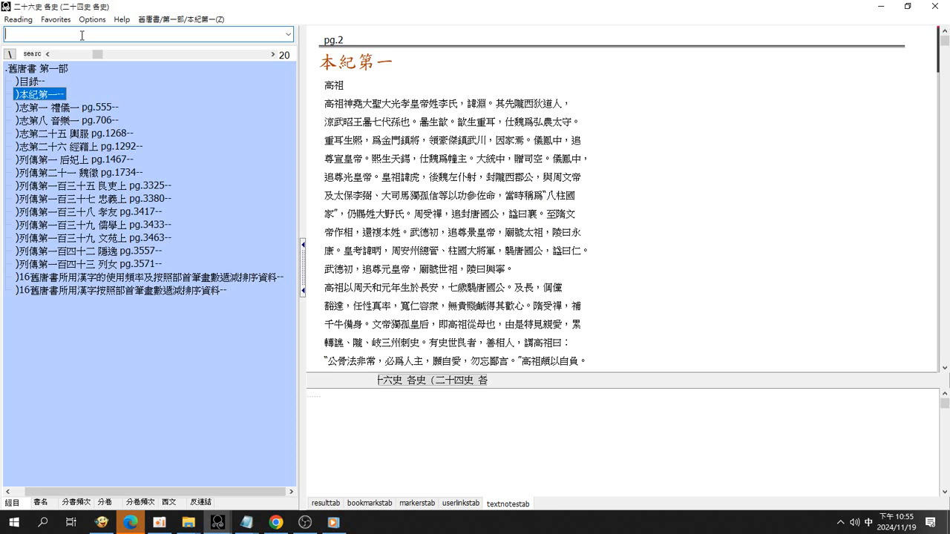
text(ㄉㄧㄚ)
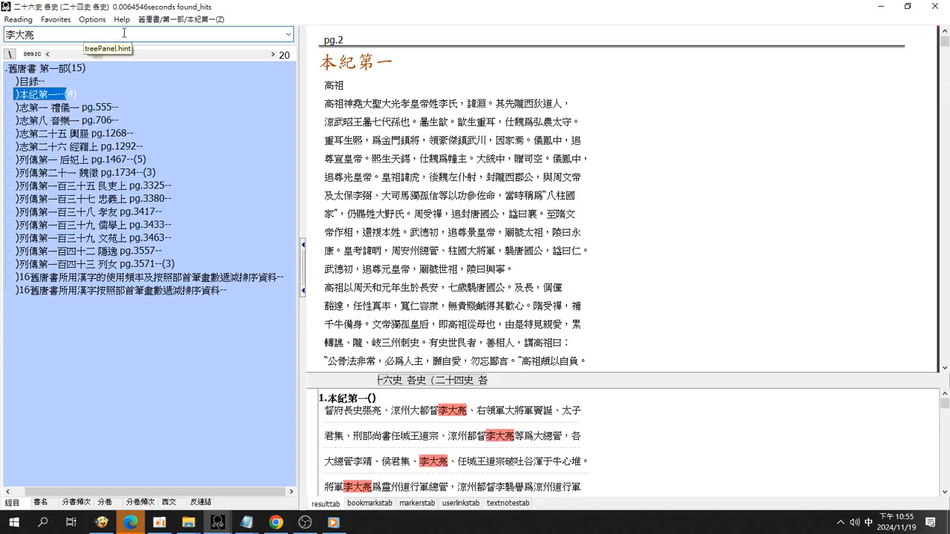
mouse_move(271, 426)
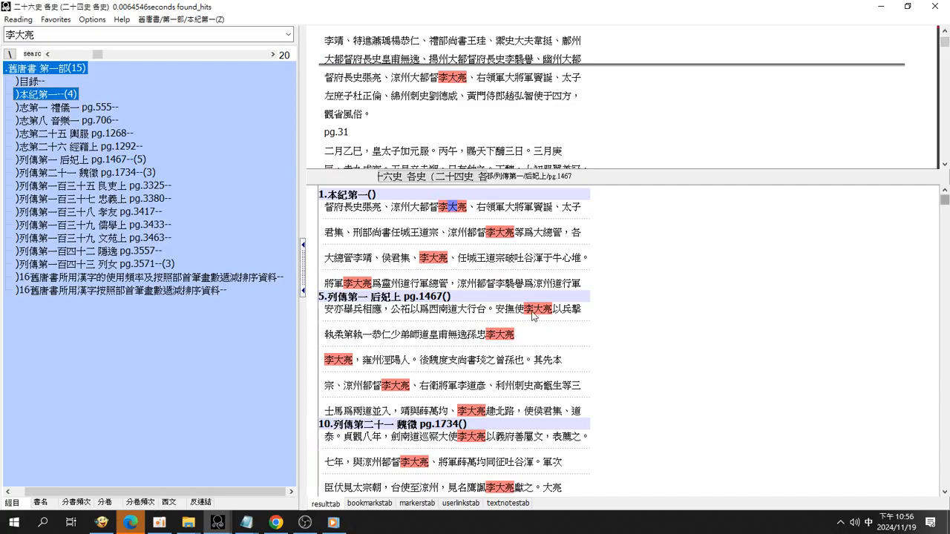
Show the passage of the 后妃上 hit, then another 李大亮 hit passage
click(85, 159)
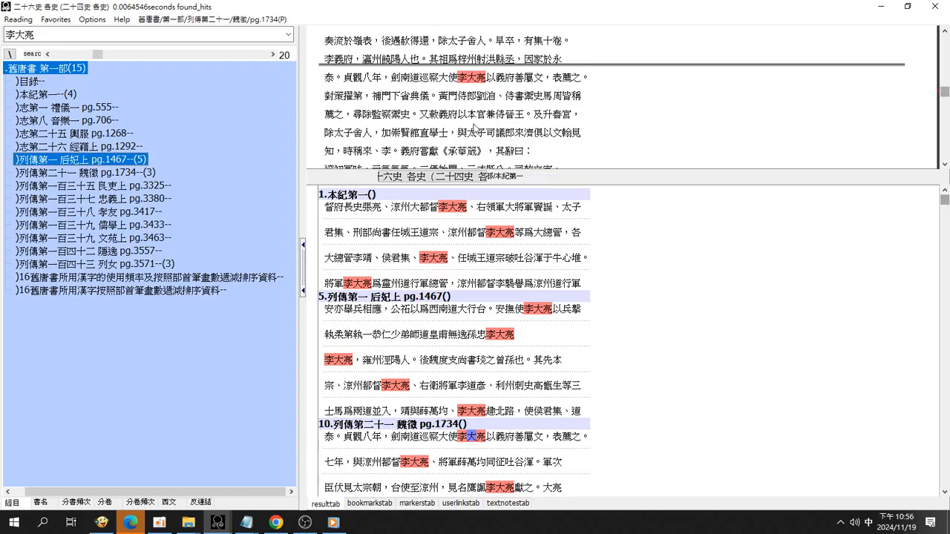
click(87, 171)
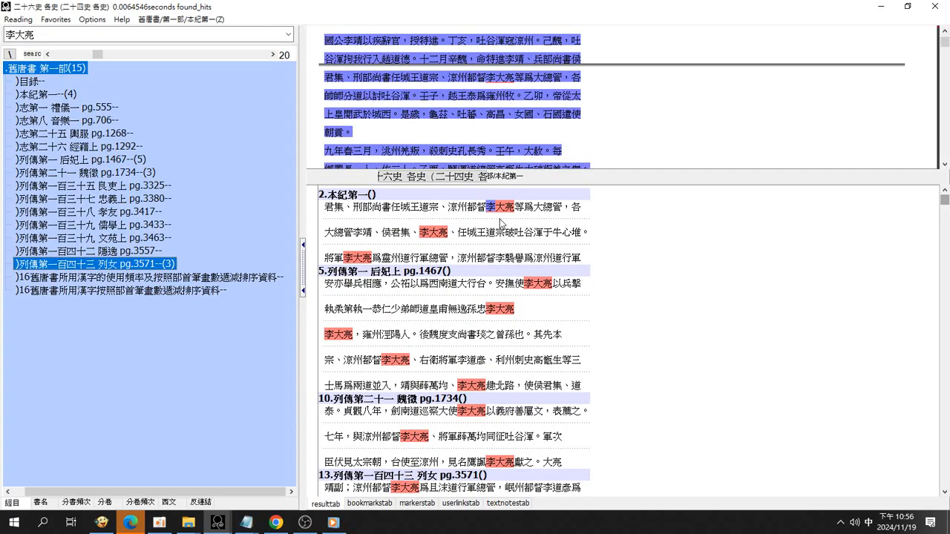
mouse_move(619, 121)
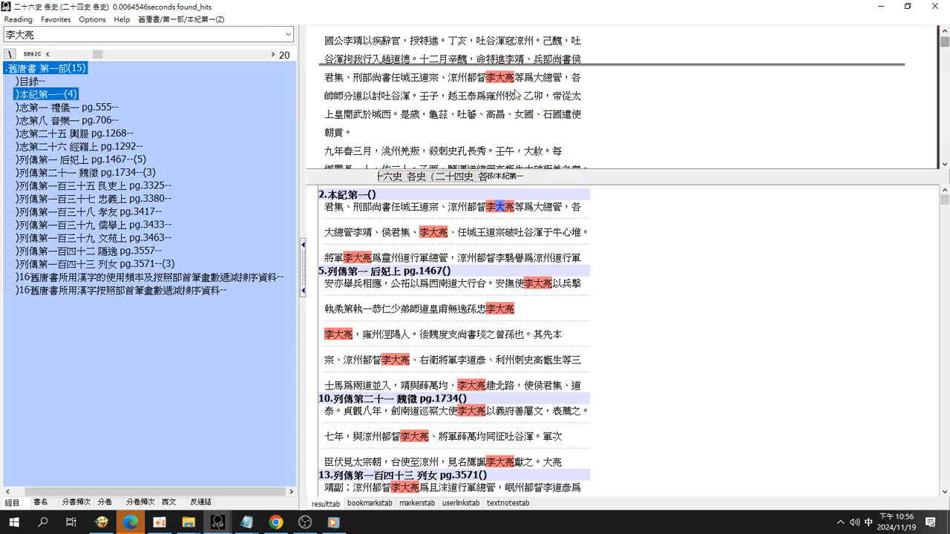
mouse_move(595, 134)
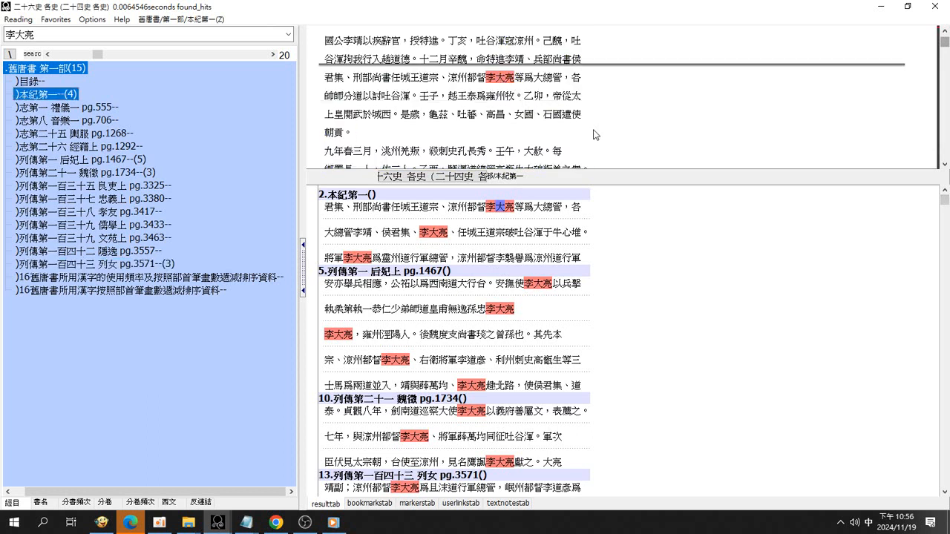
mouse_move(634, 132)
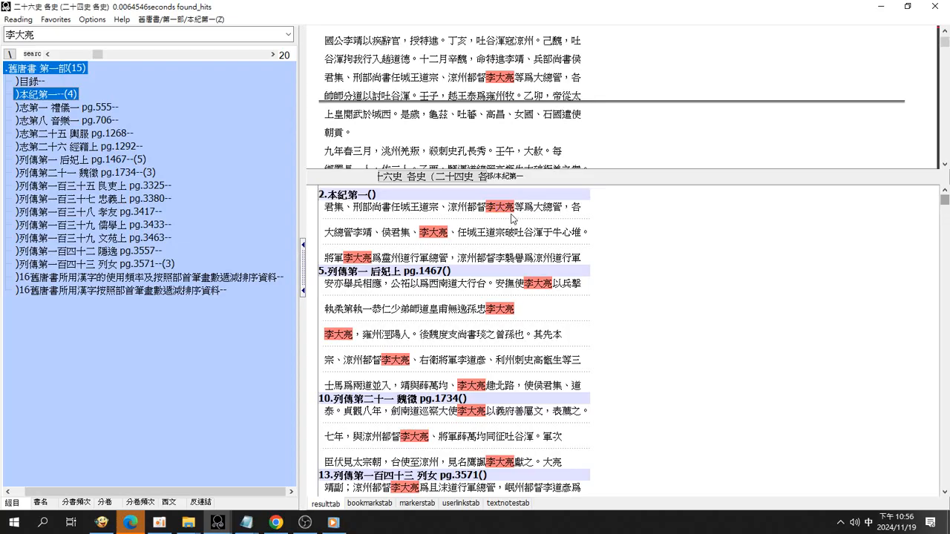
mouse_move(563, 215)
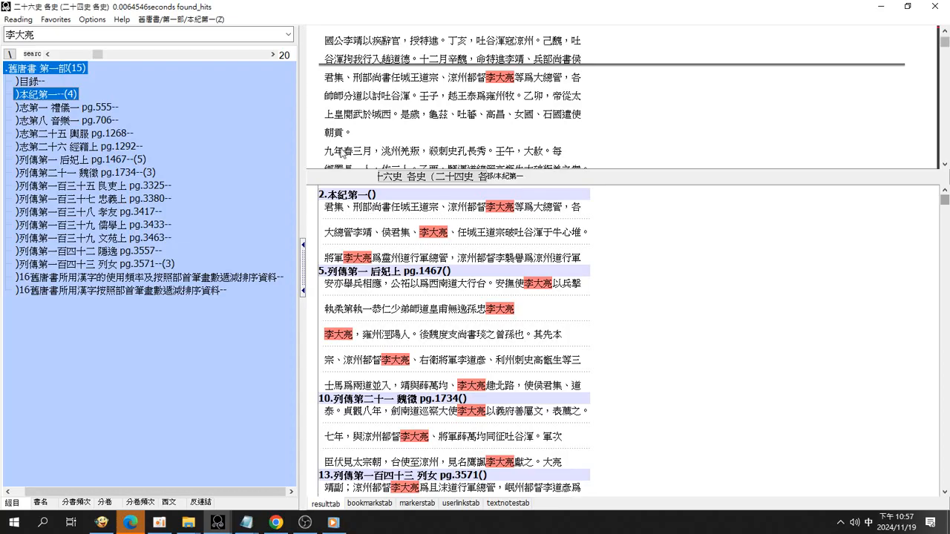
mouse_move(610, 78)
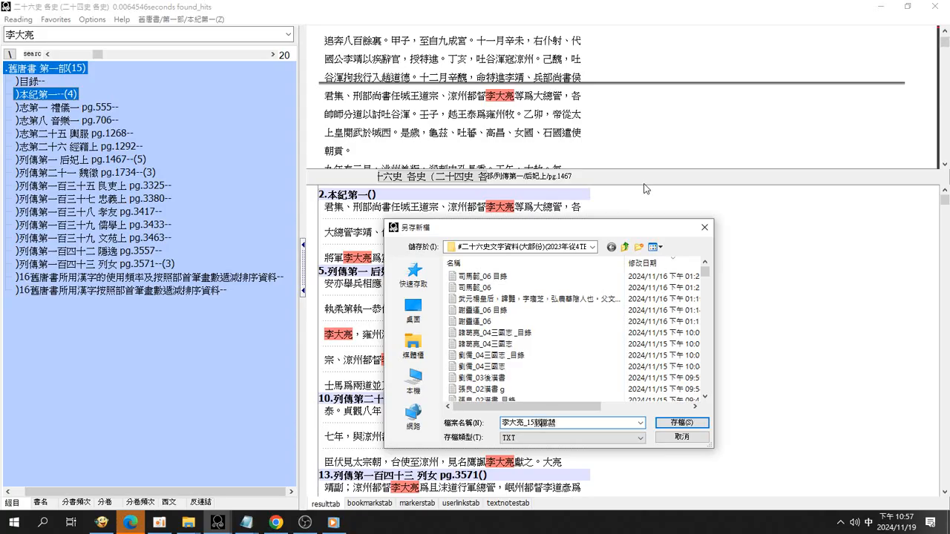
Save hits as TXT '李大亮_15舊唐書 (五府千歲的大王李府千歲姓名就是李大亮)' and right-click the file
text(就是李大)
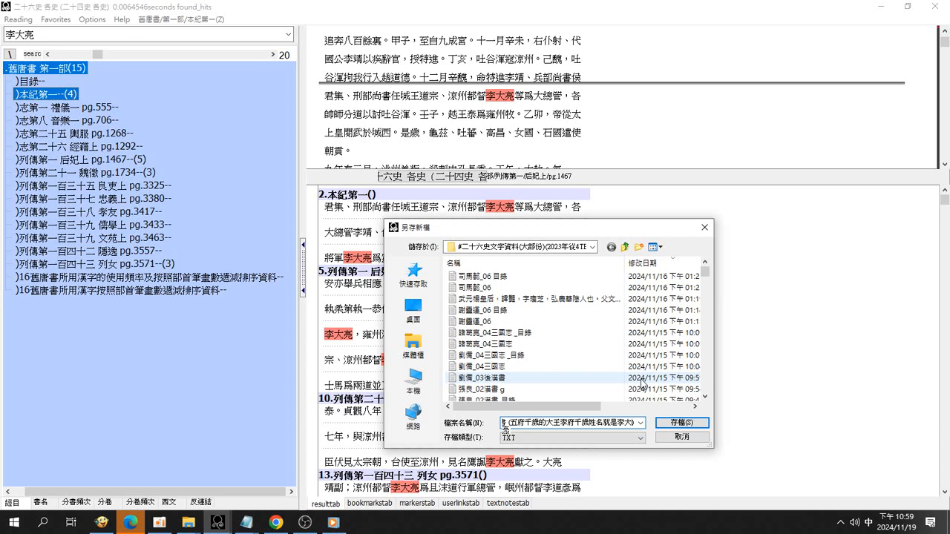
click(490, 365)
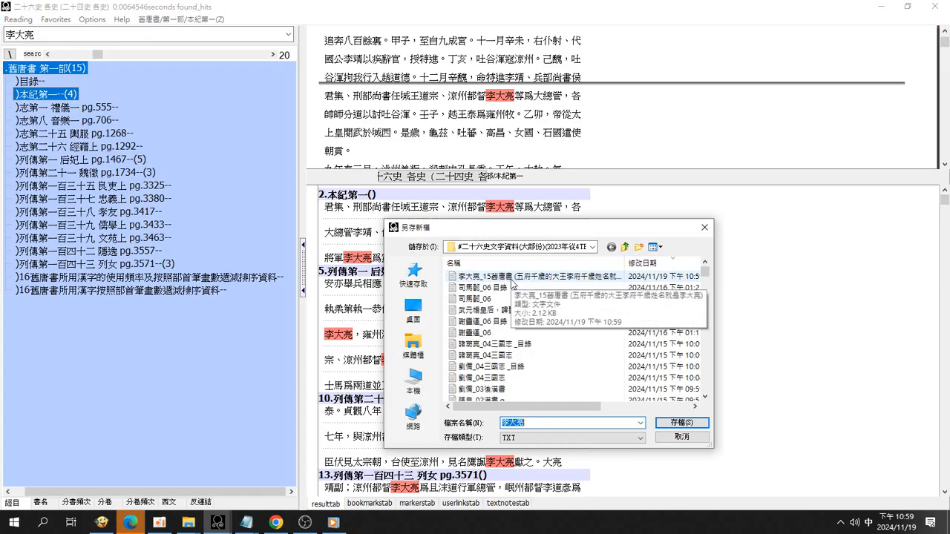
right_click(504, 275)
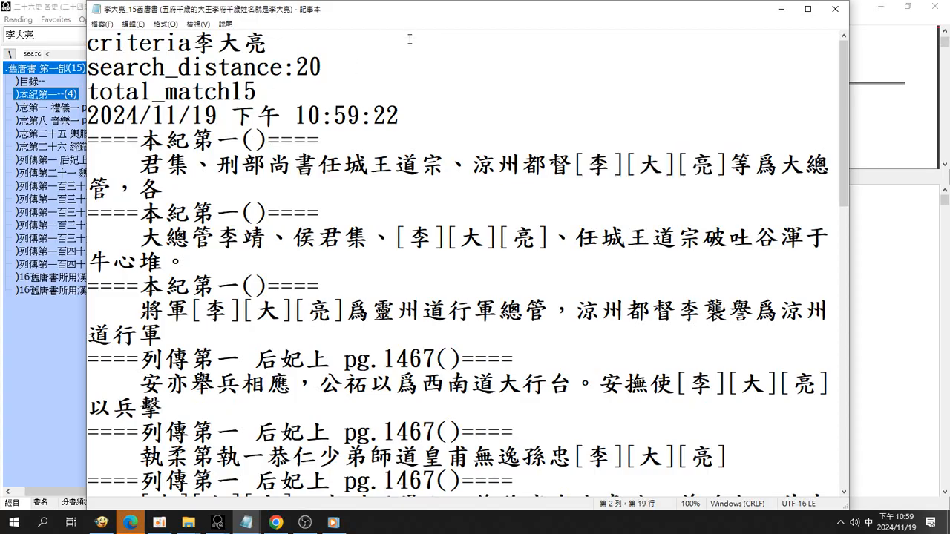
scroll(down, 3)
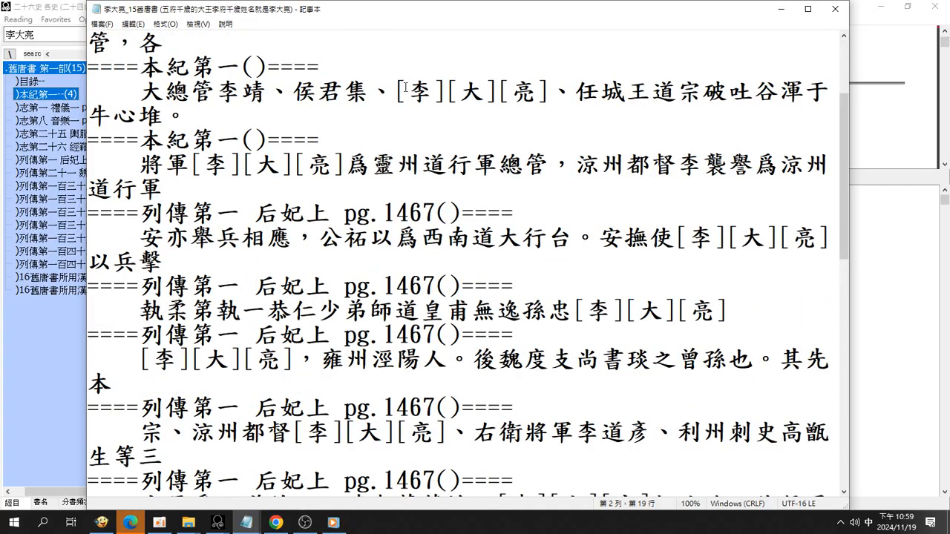
scroll(down, 3)
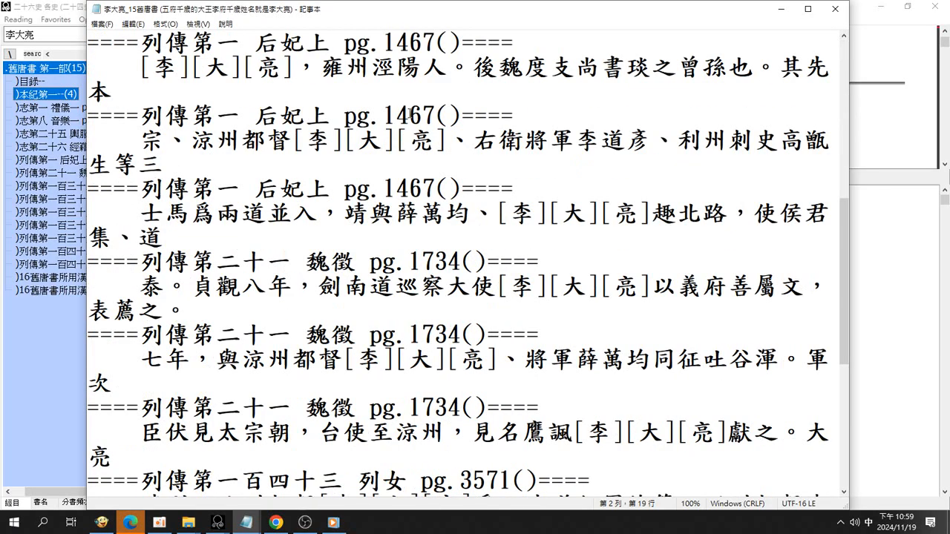
scroll(down, 3)
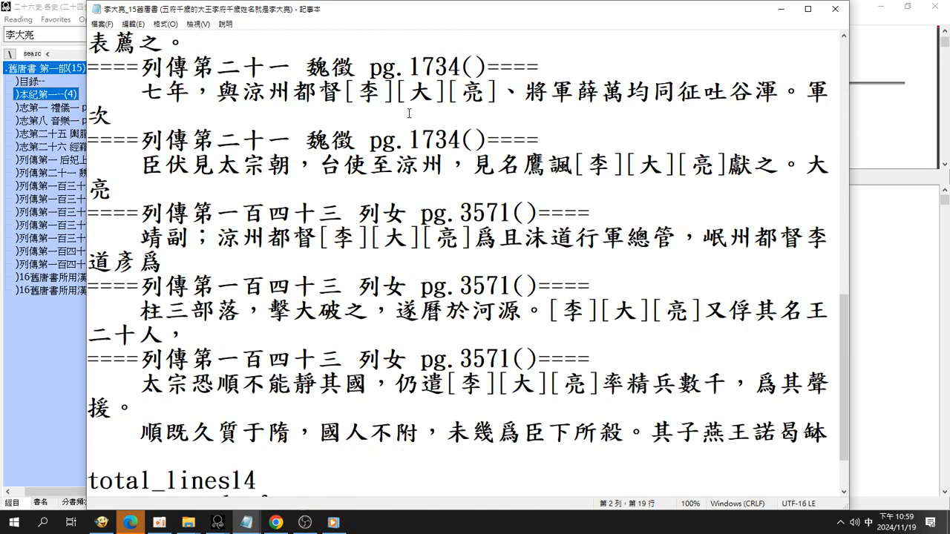
scroll(down, 3)
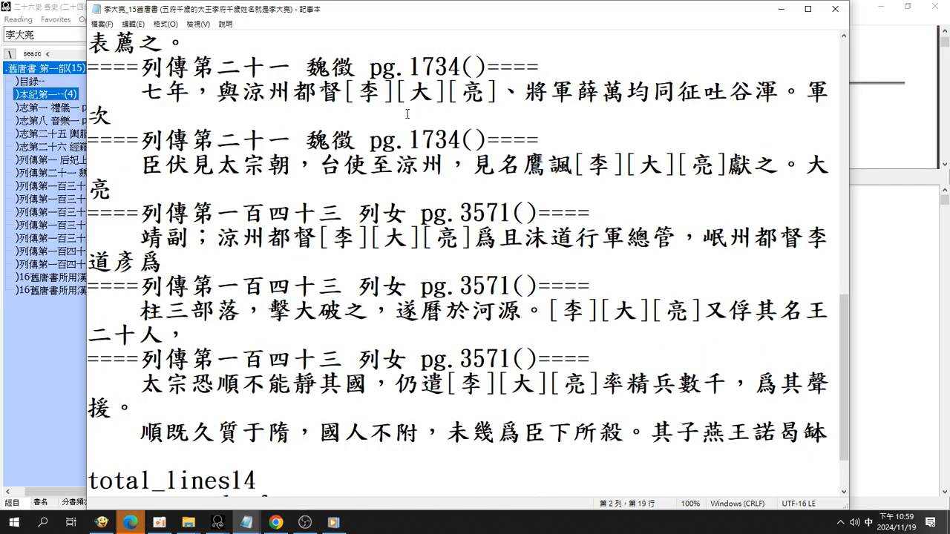
scroll(up, 3)
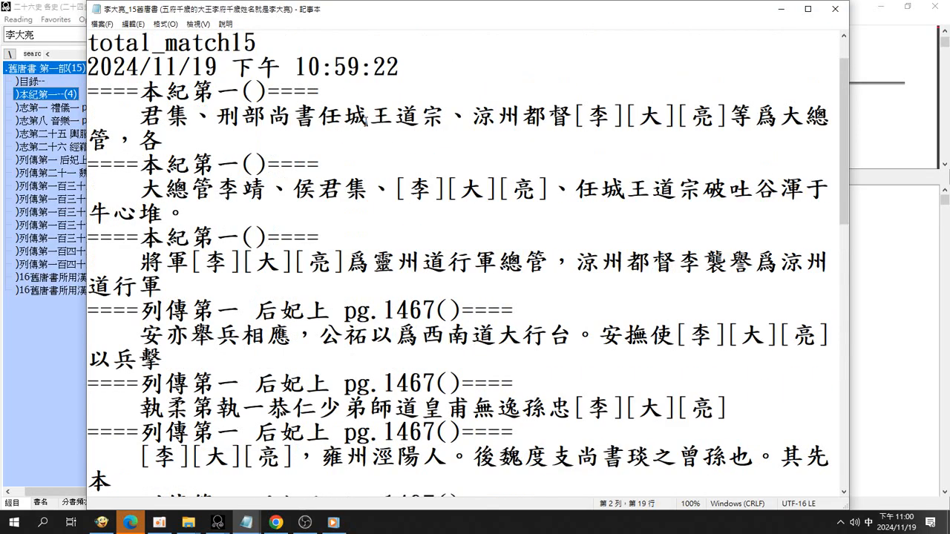
mouse_move(355, 127)
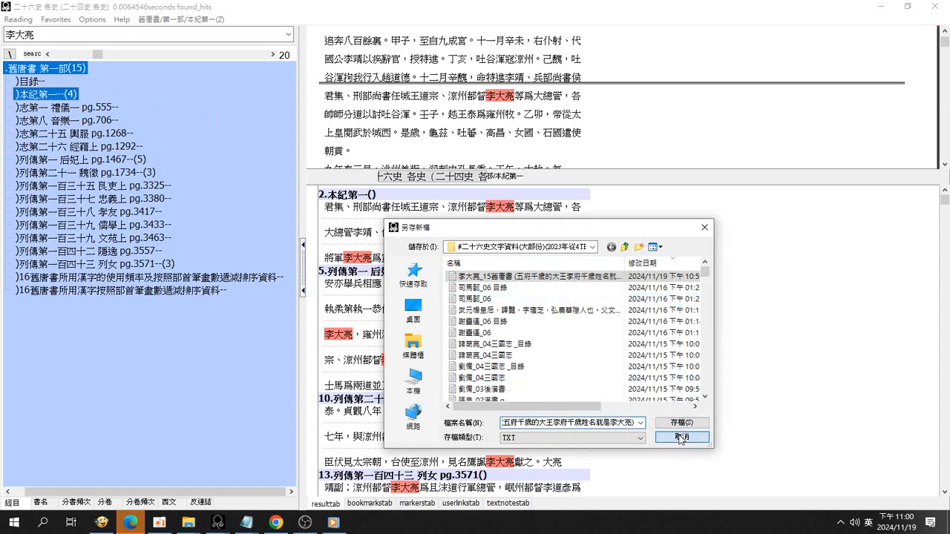
Cancel the pending save and export the chapter hit list via Reading > Export
click(681, 437)
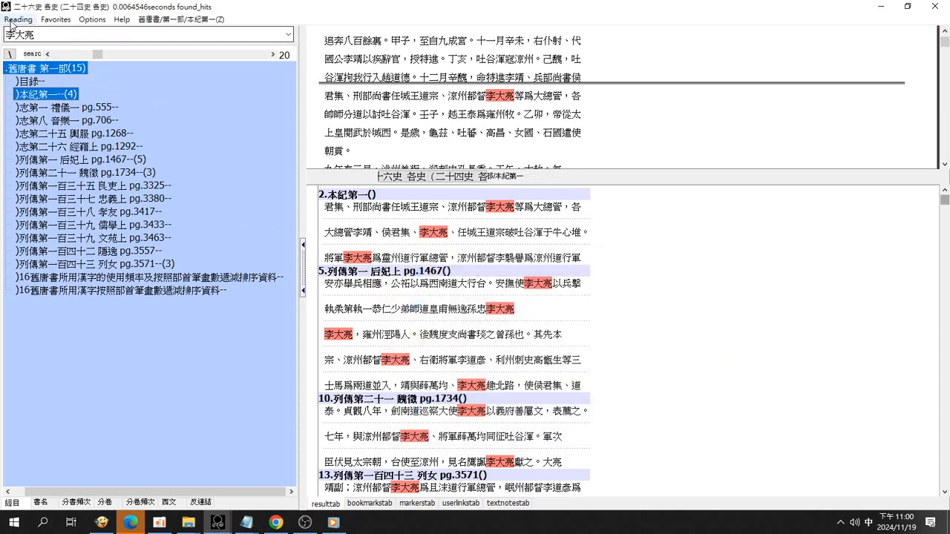
click(19, 18)
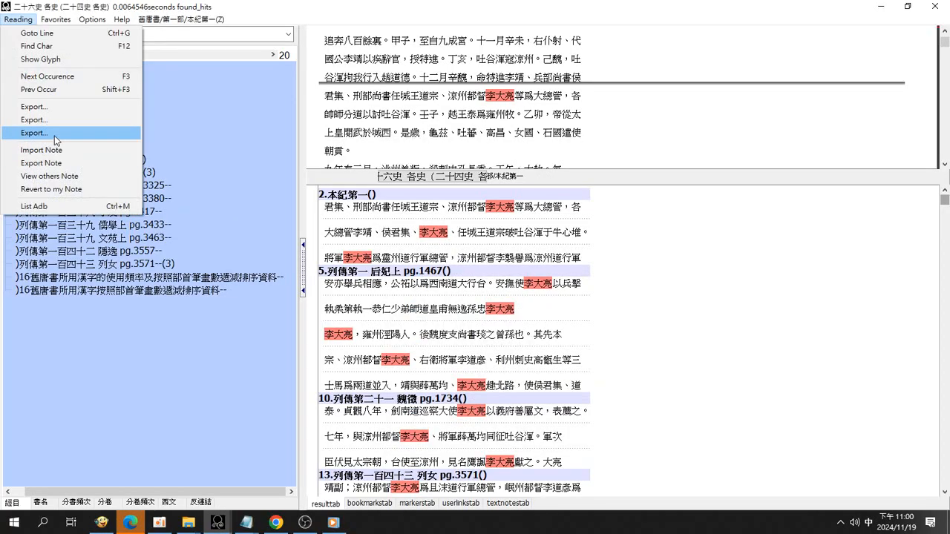
click(33, 133)
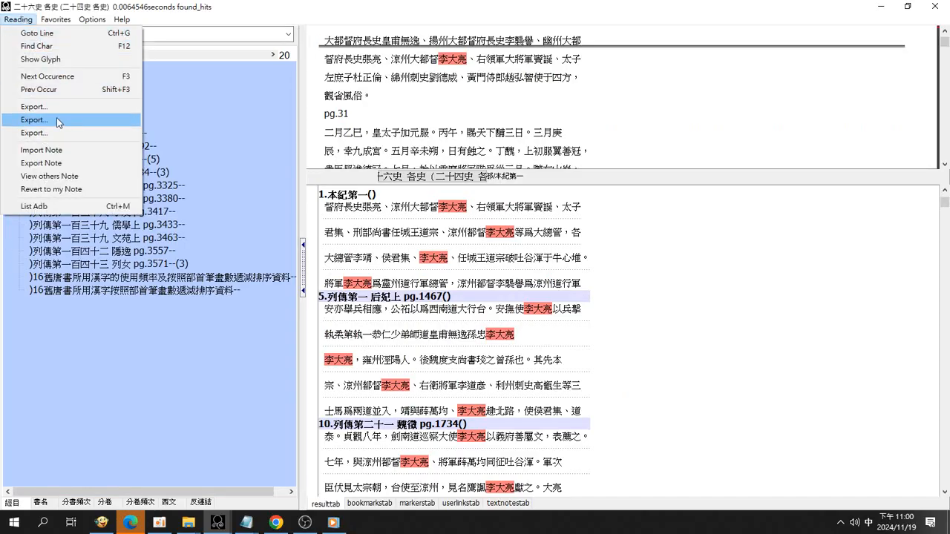
click(33, 119)
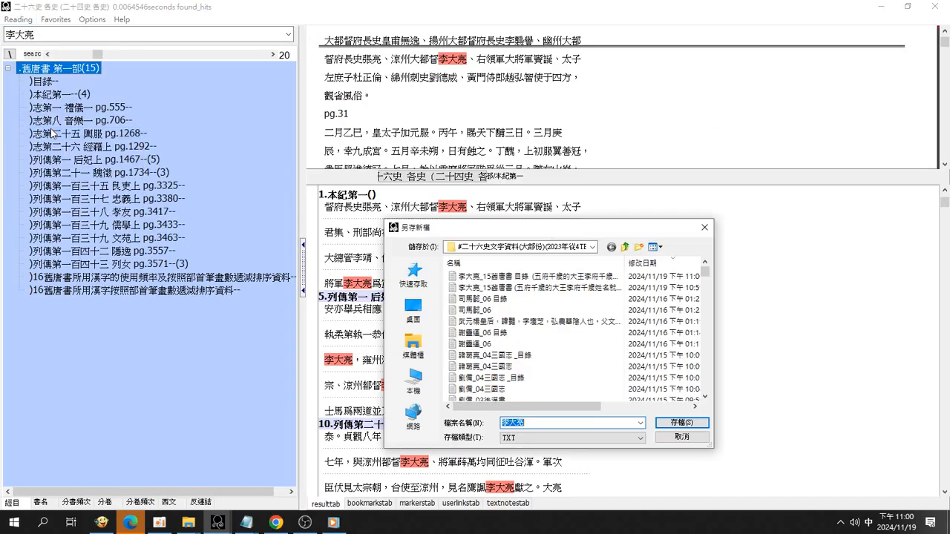
mouse_move(546, 287)
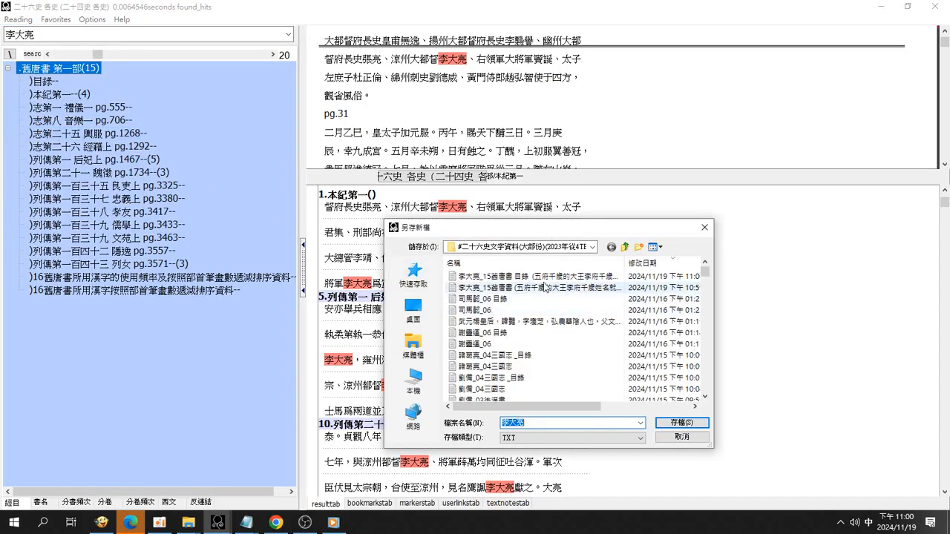
mouse_move(542, 287)
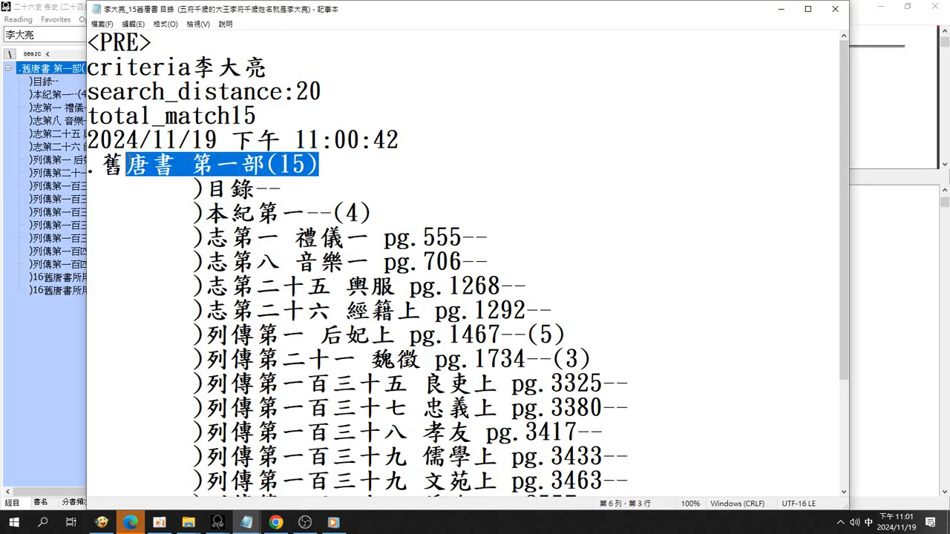
Scroll the exported chapter list showing per-chapter 李大亮 hit counts and 15 total matches
scroll(down, 3)
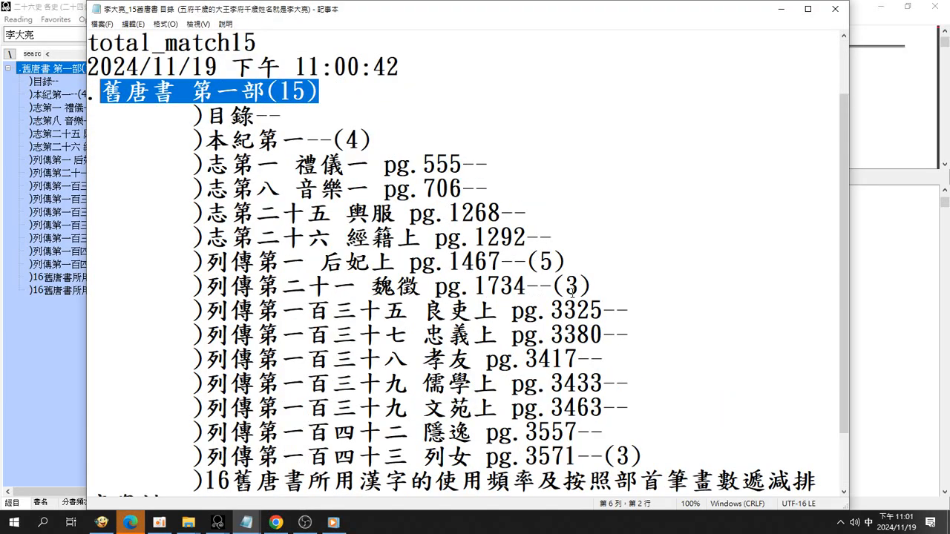
scroll(down, 3)
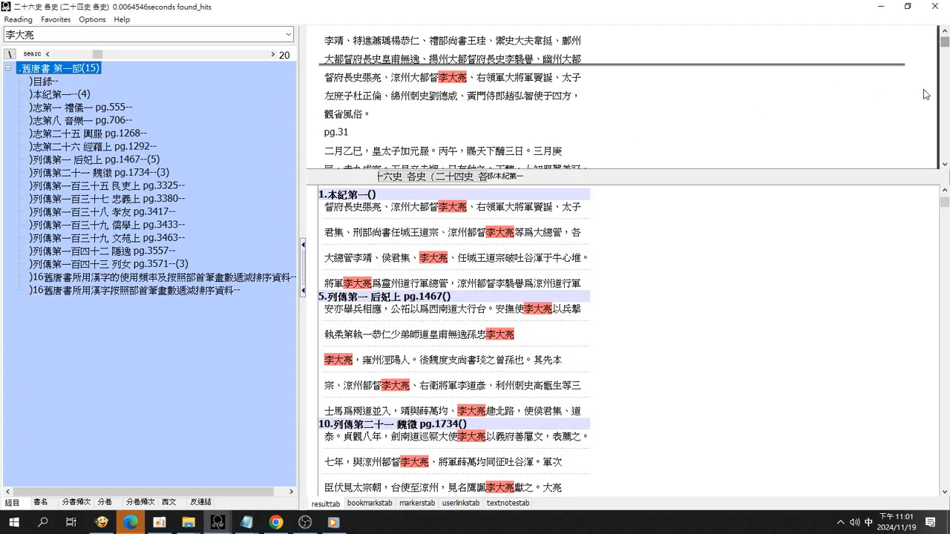
Scroll the 本紀第一 text to bring the first 李大亮 passage into view
scroll(down, 3)
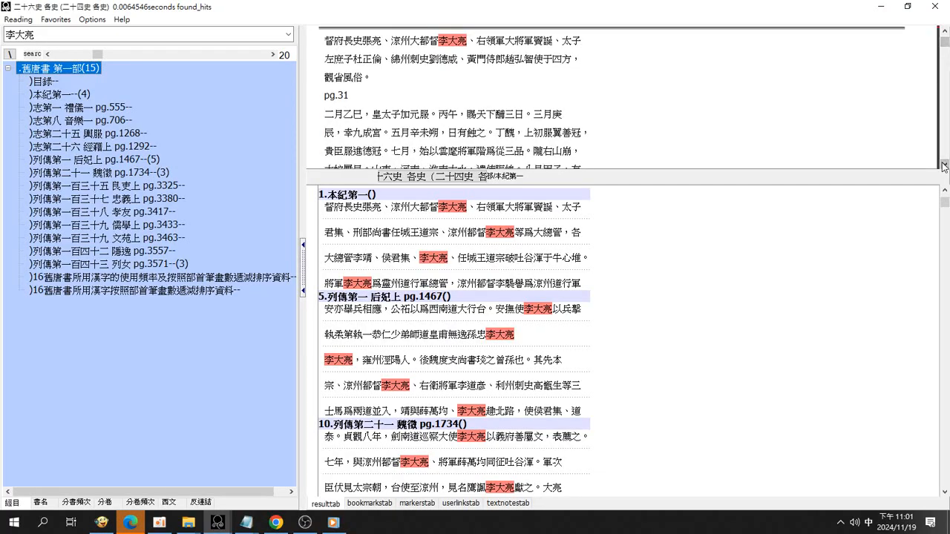
scroll(down, 3)
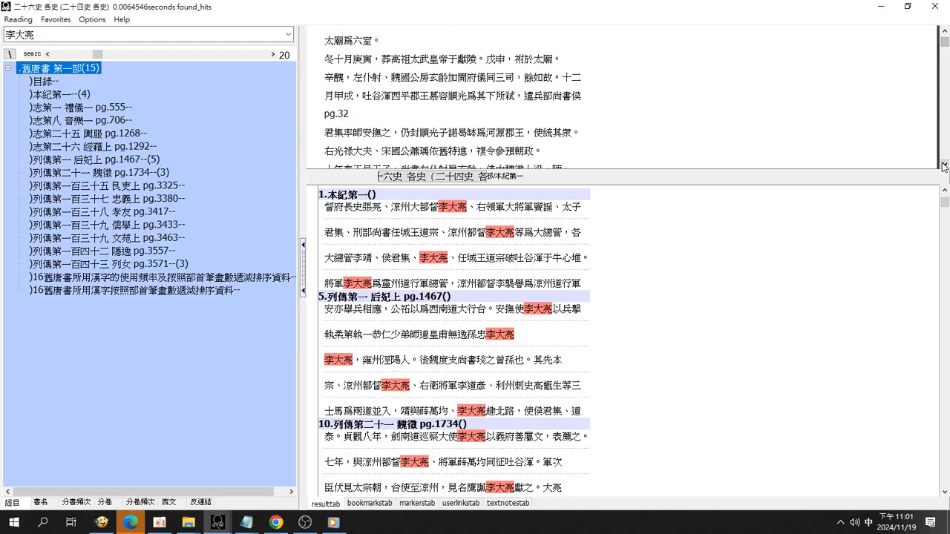
scroll(down, 3)
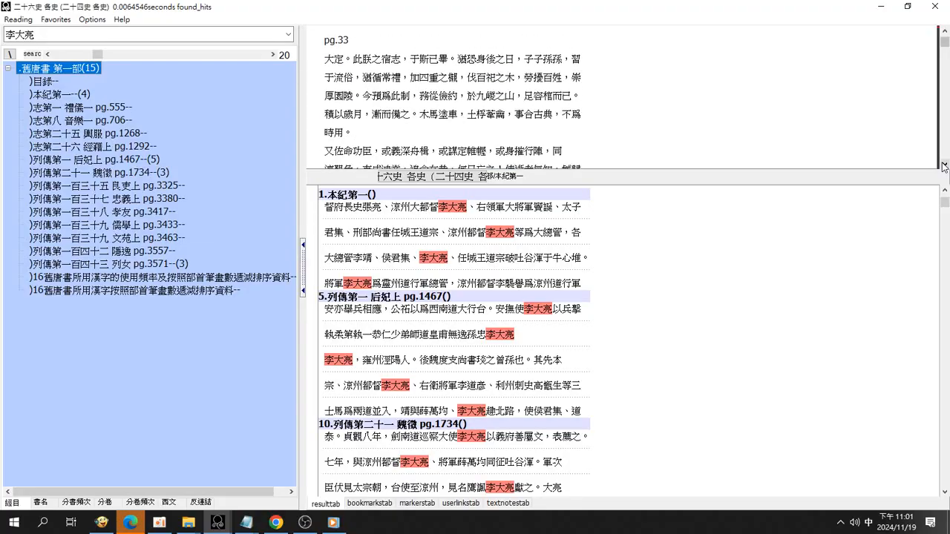
scroll(down, 3)
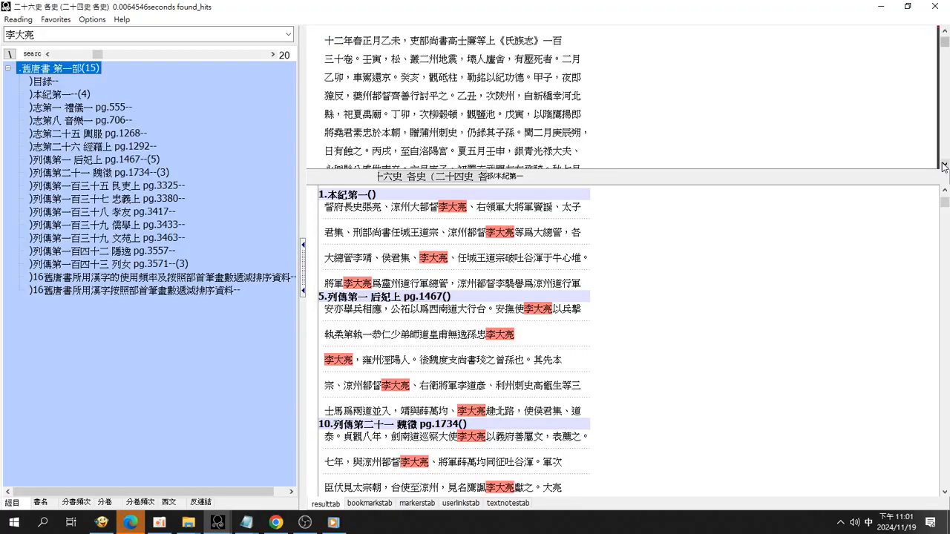
scroll(down, 3)
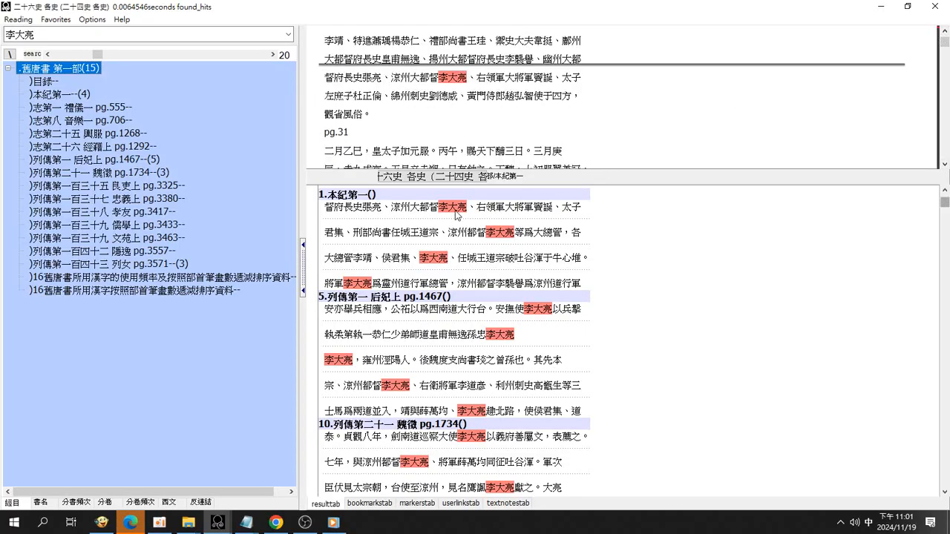
mouse_move(736, 128)
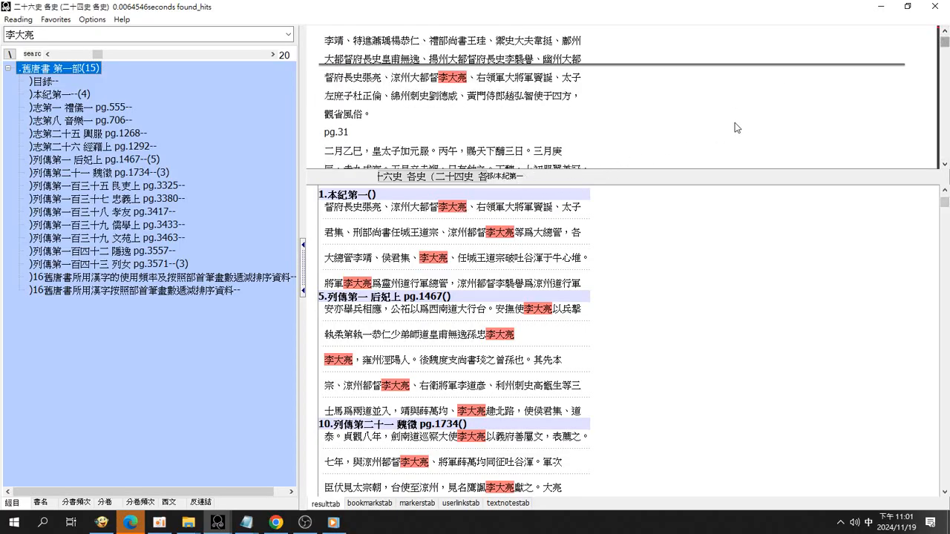
mouse_move(231, 111)
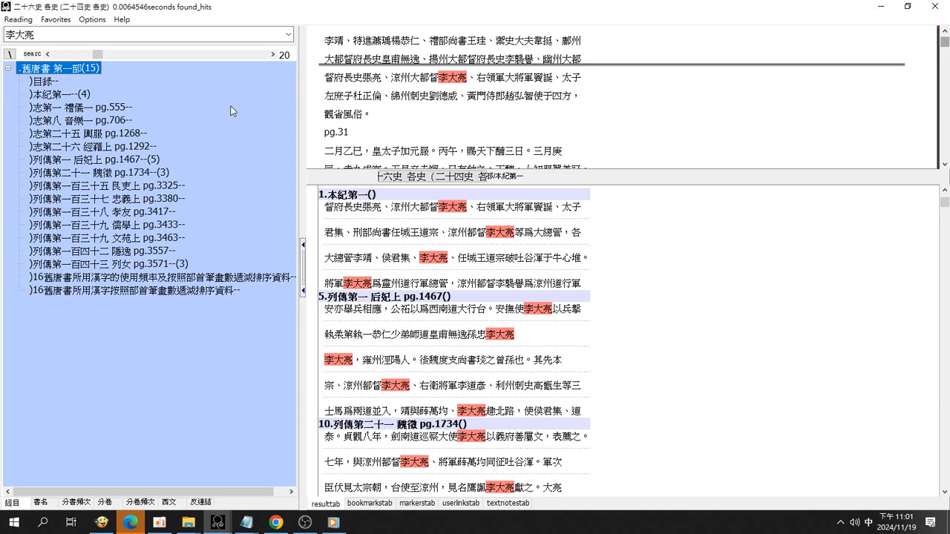
mouse_move(434, 263)
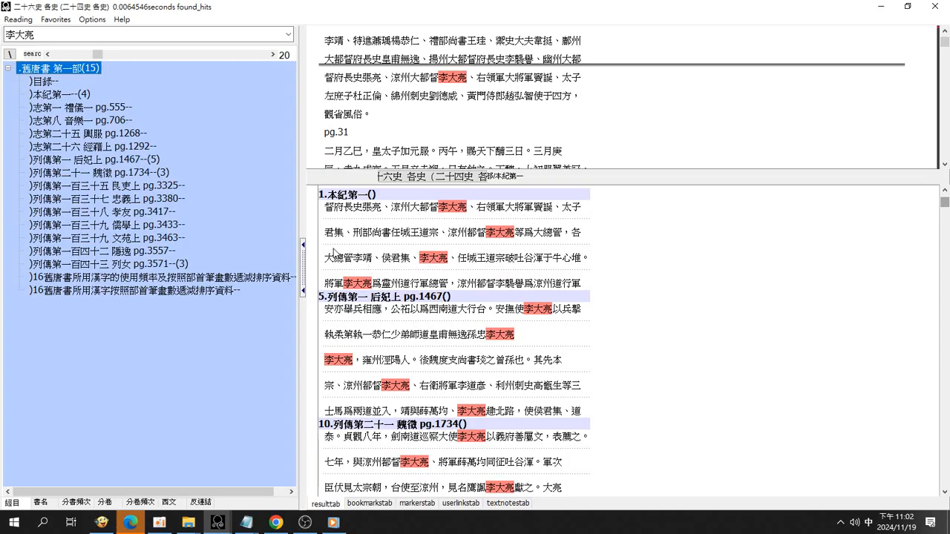
mouse_move(333, 244)
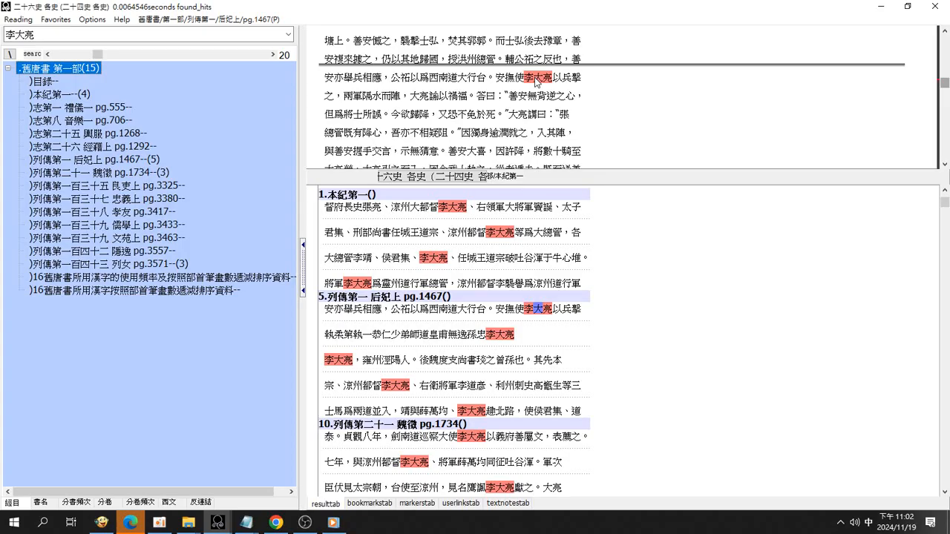
mouse_move(576, 106)
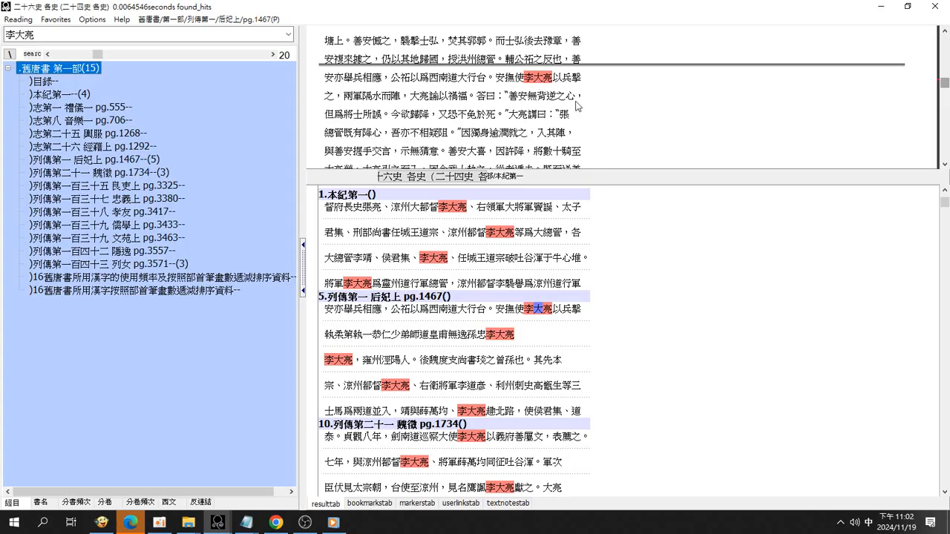
Scroll the 后妃上 hit text to the passage beginning 李大亮，雍州涇陽人
scroll(down, 3)
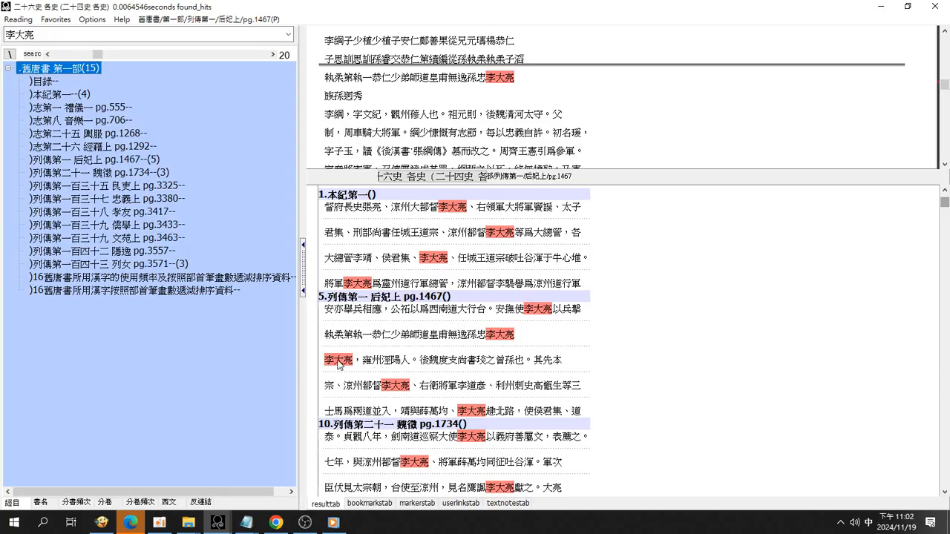
scroll(down, 3)
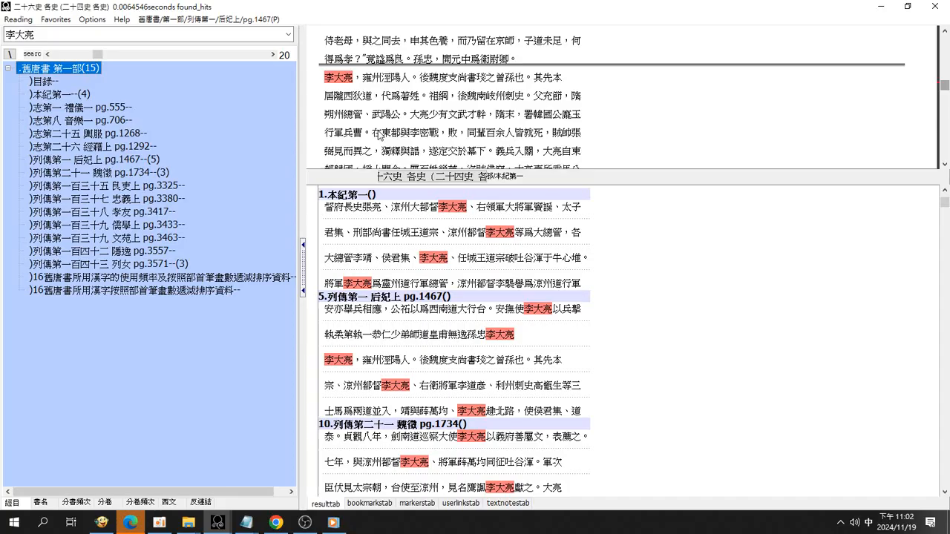
scroll(down, 3)
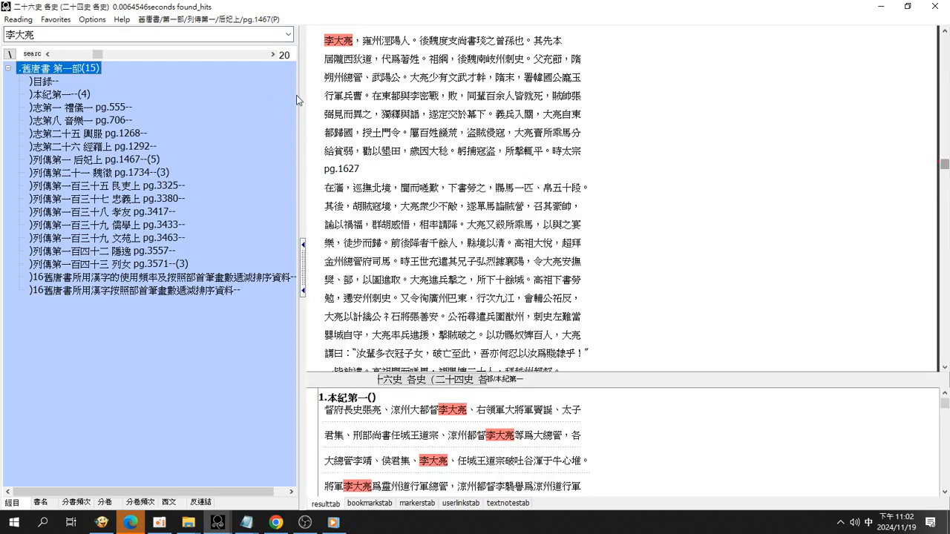
mouse_move(322, 89)
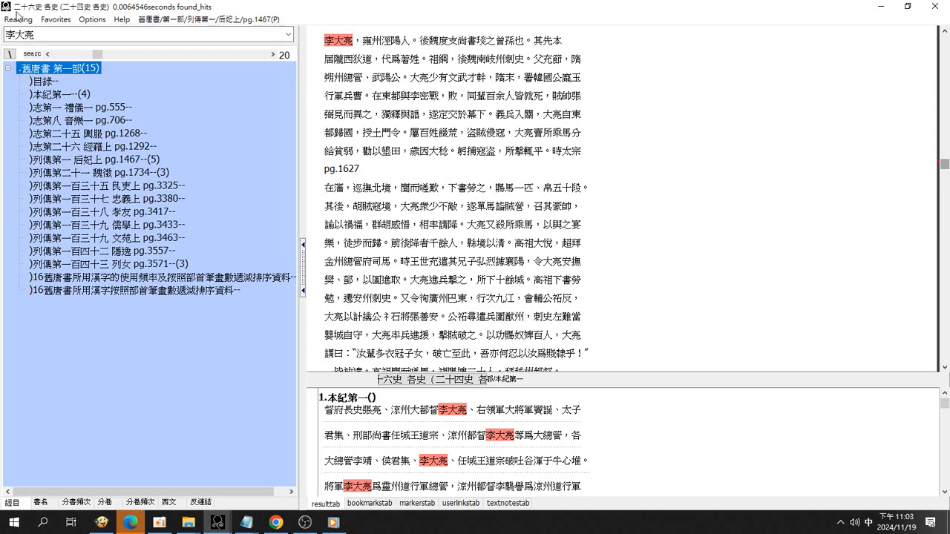
click(18, 19)
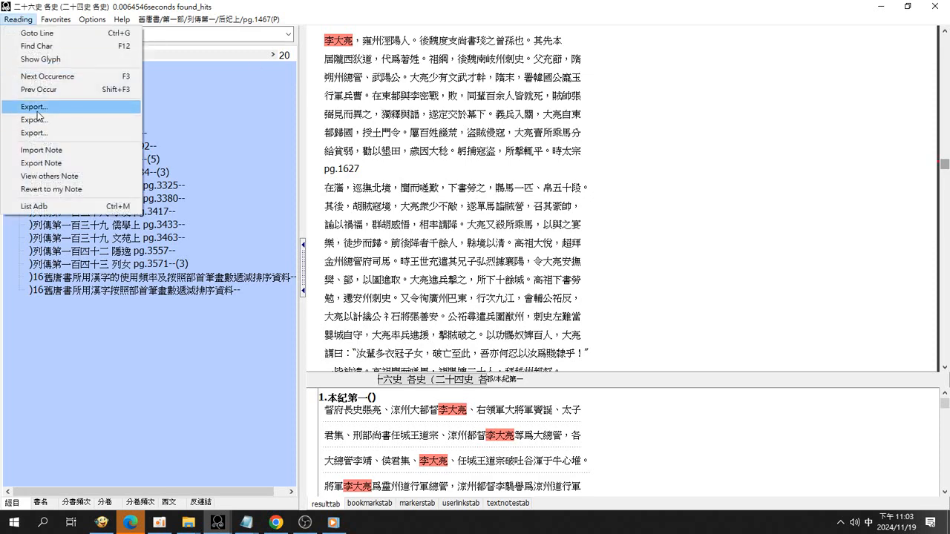
click(34, 106)
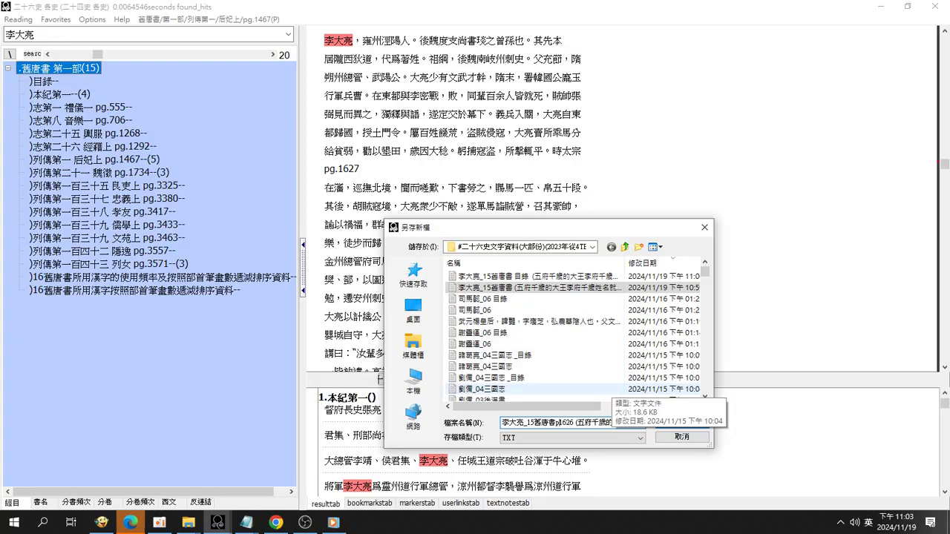
mouse_move(614, 392)
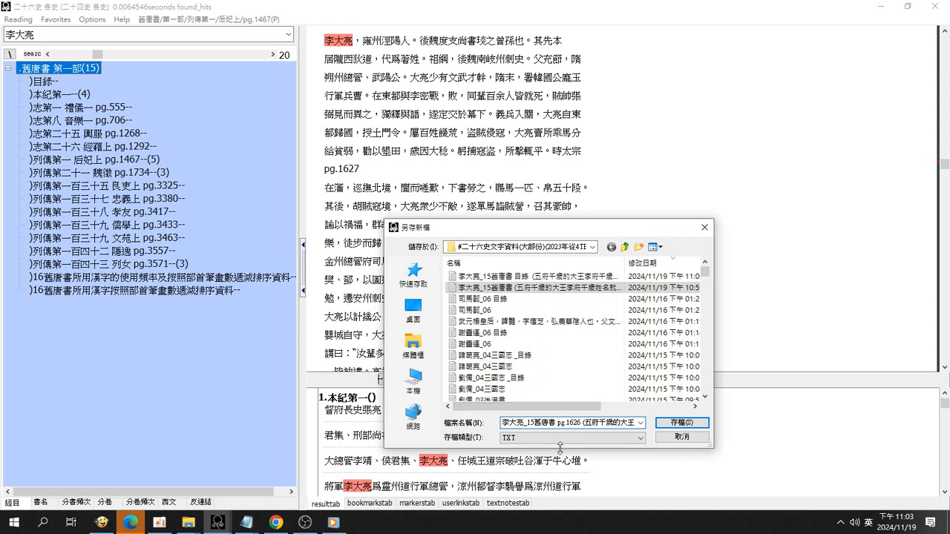
mouse_move(584, 451)
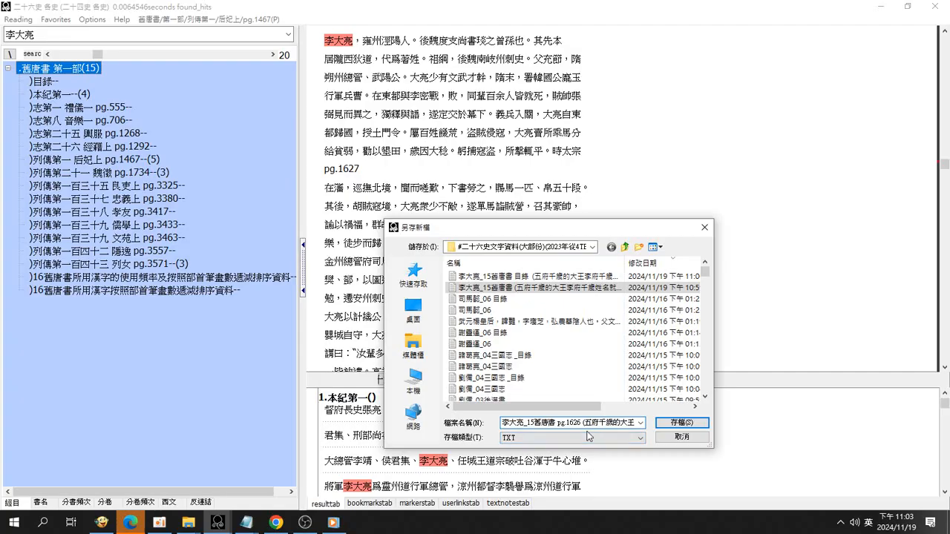
mouse_move(588, 442)
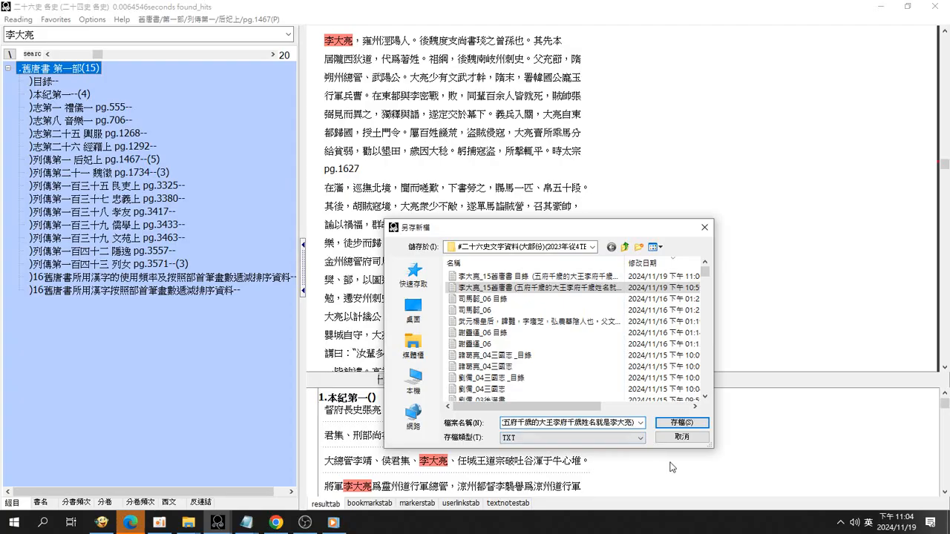
mouse_move(661, 462)
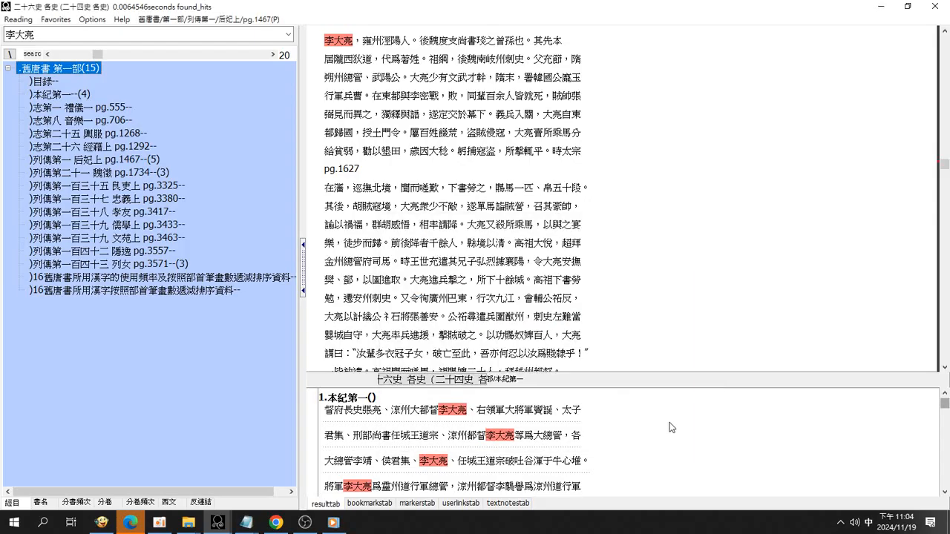
mouse_move(690, 377)
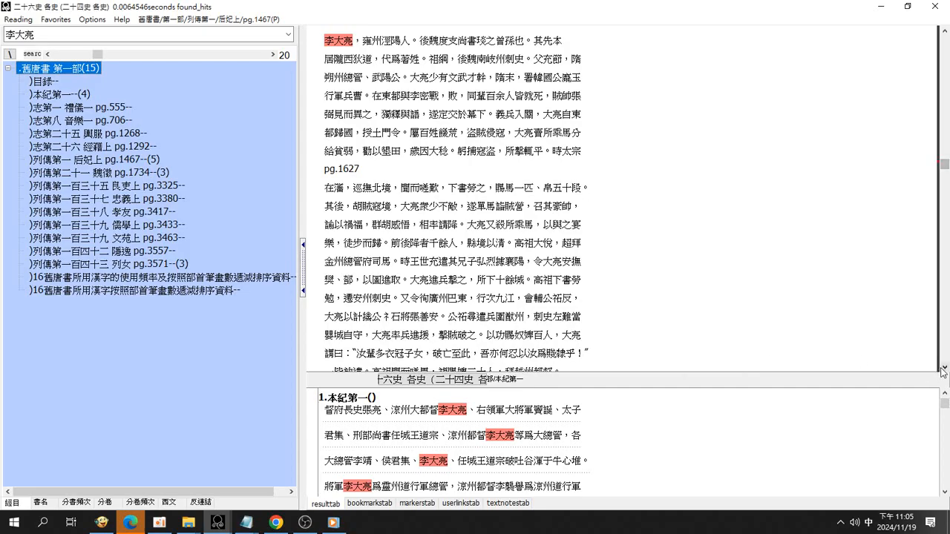
Scroll the upper text view through 李大亮's biography until the 迥秀 biography begins
scroll(down, 3)
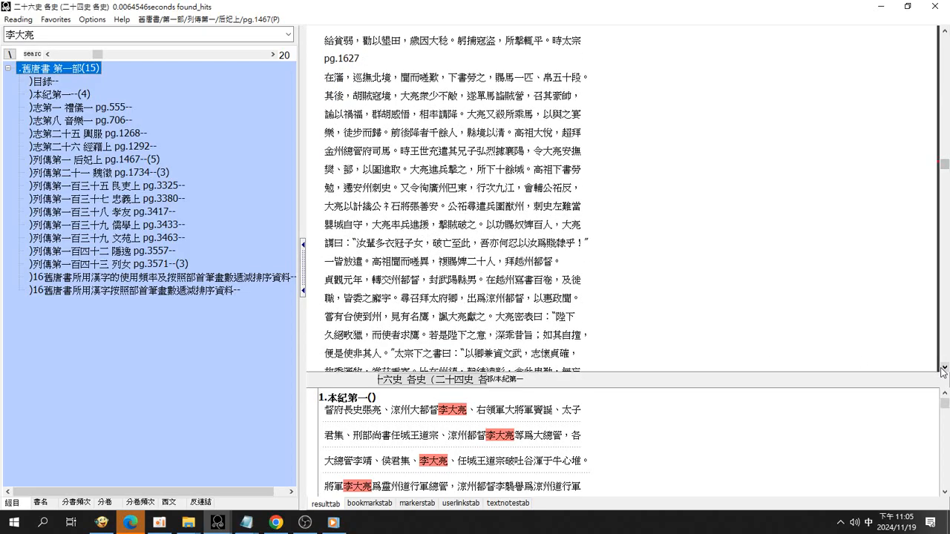
scroll(down, 3)
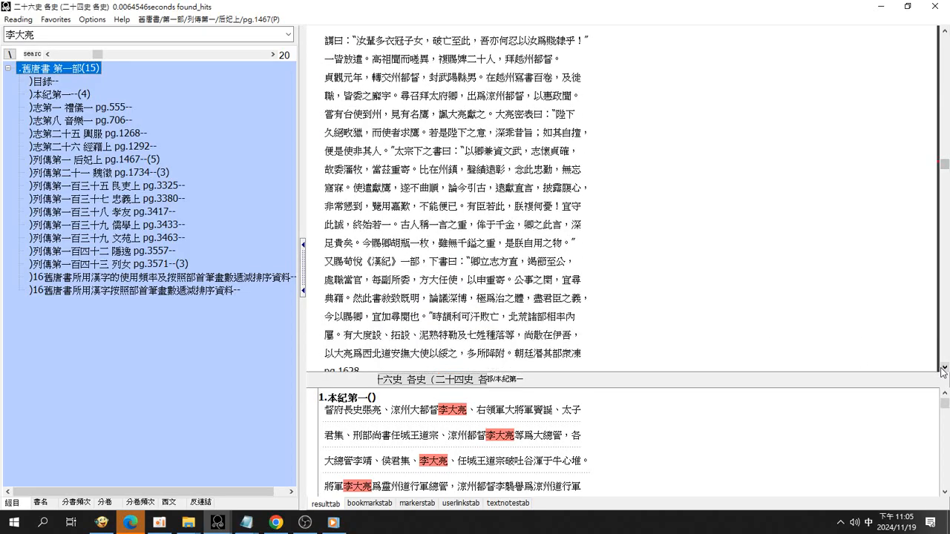
scroll(down, 3)
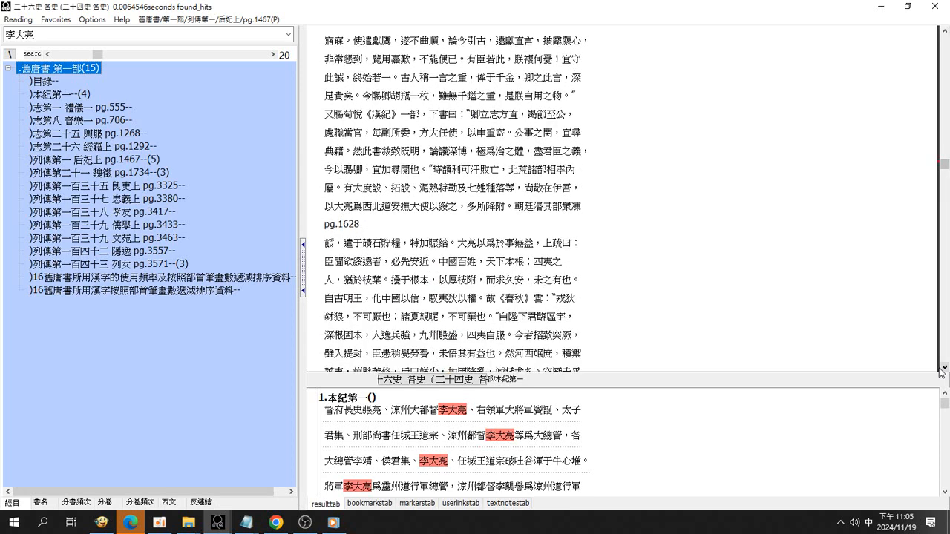
scroll(down, 3)
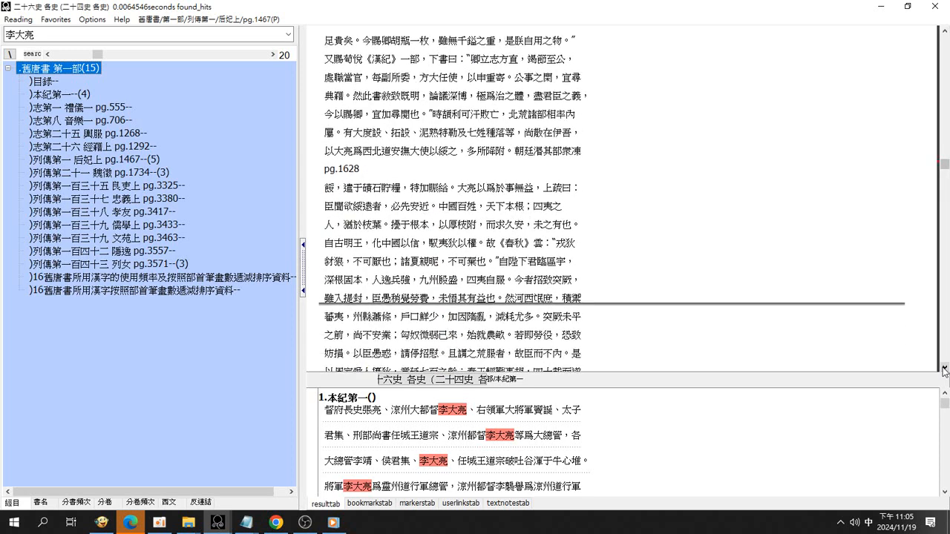
scroll(down, 3)
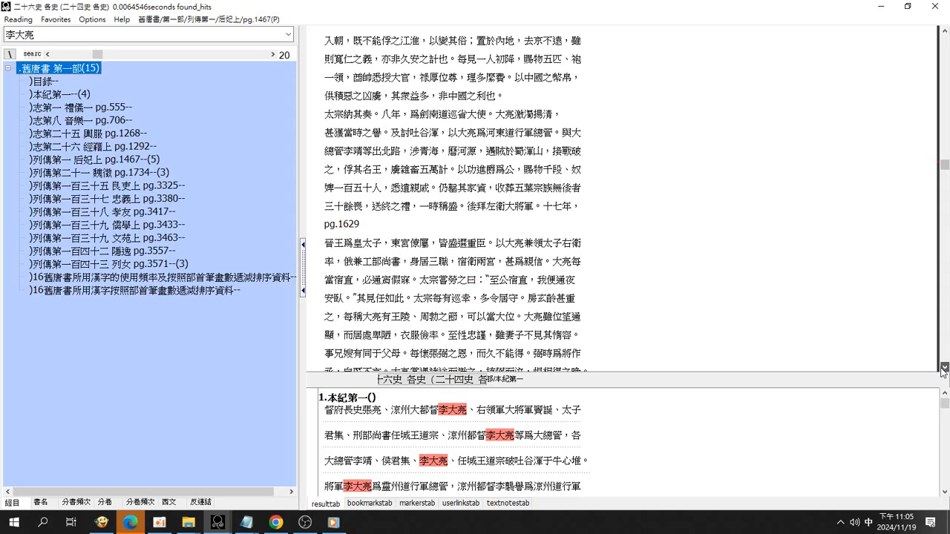
scroll(down, 3)
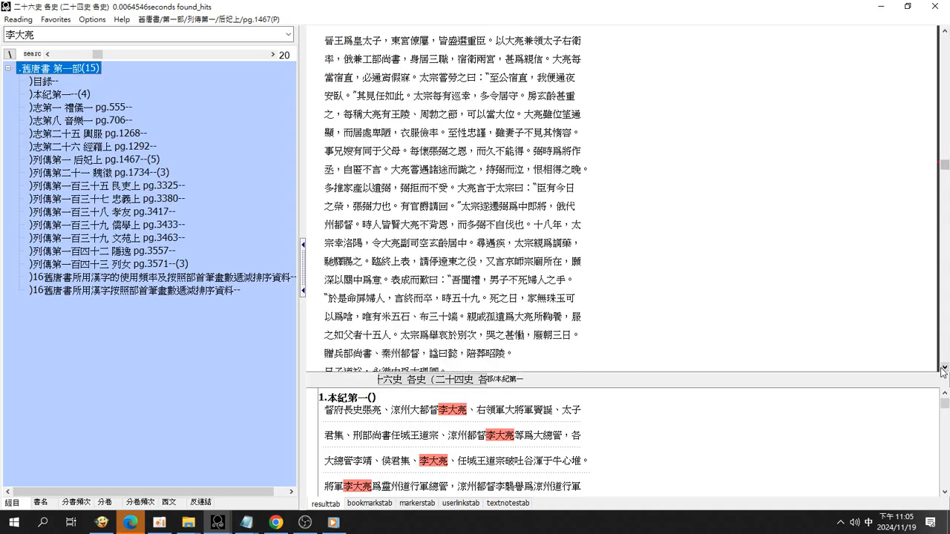
scroll(down, 3)
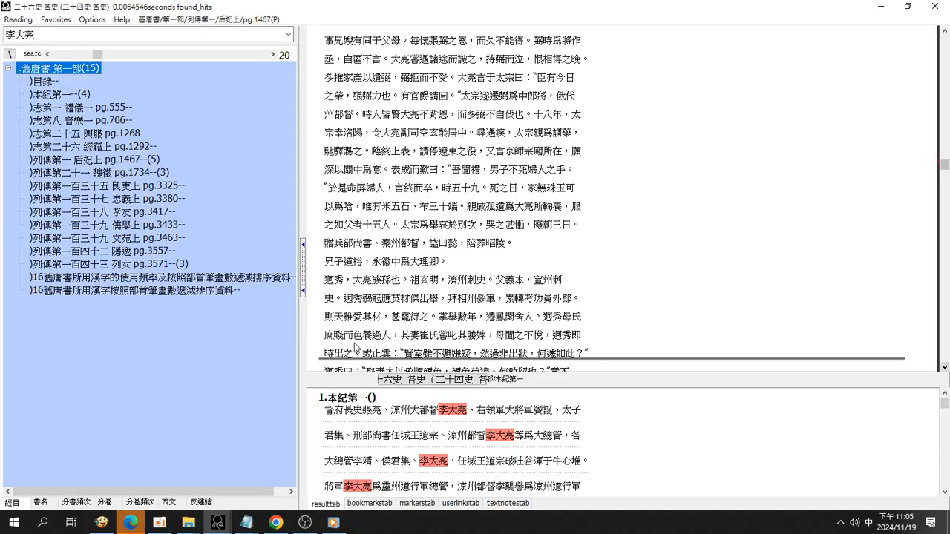
mouse_move(312, 376)
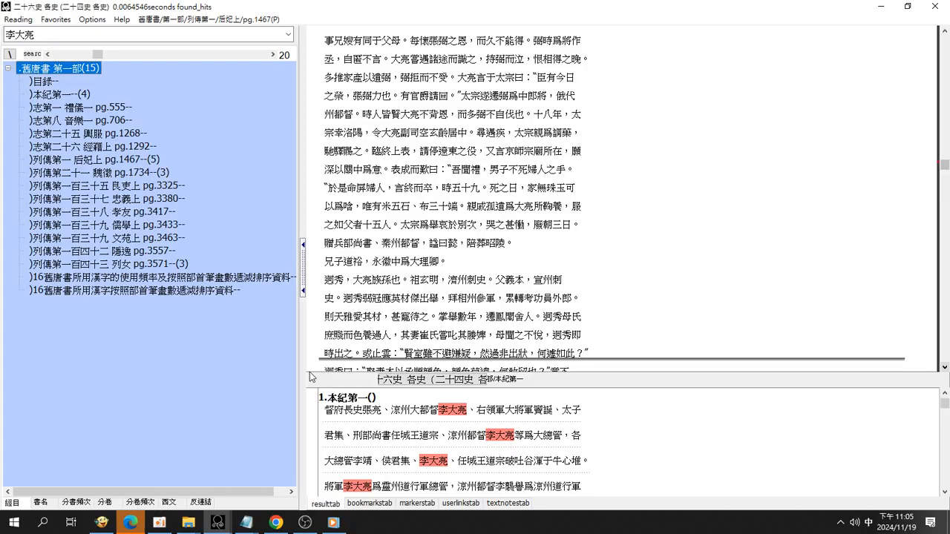
mouse_move(115, 302)
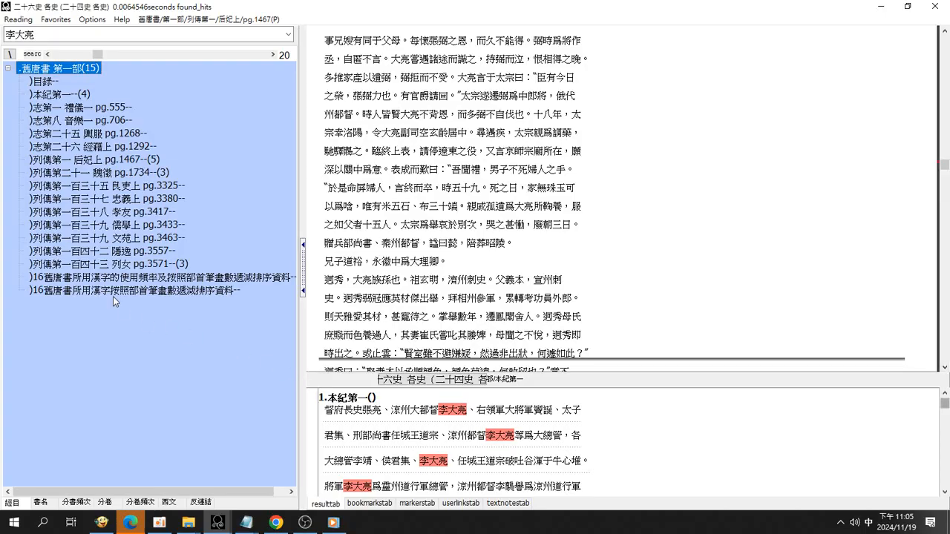